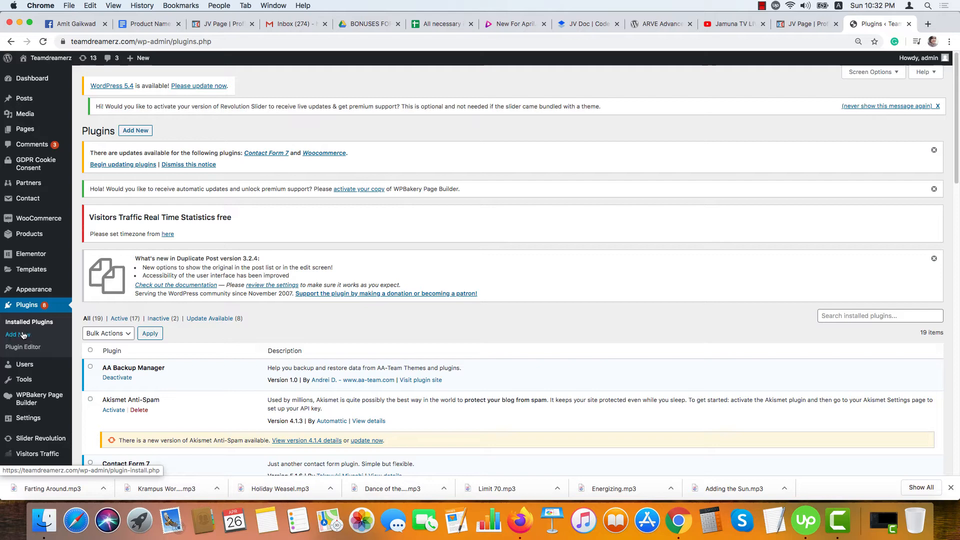
Step: Search the Add Plugins directory for 'elementor' to find Elementor Page Builder
left_click(18, 334)
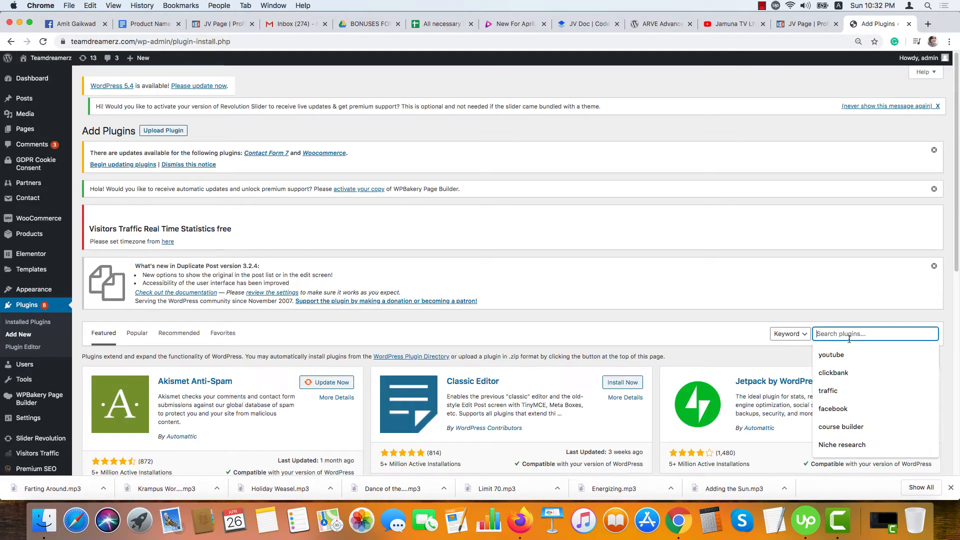
type("elementor")
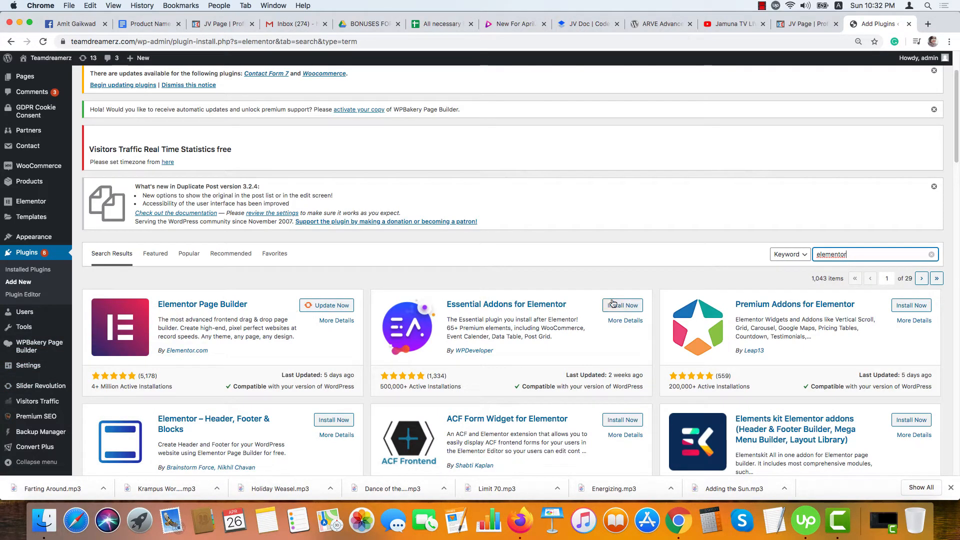
mouse_move(619, 314)
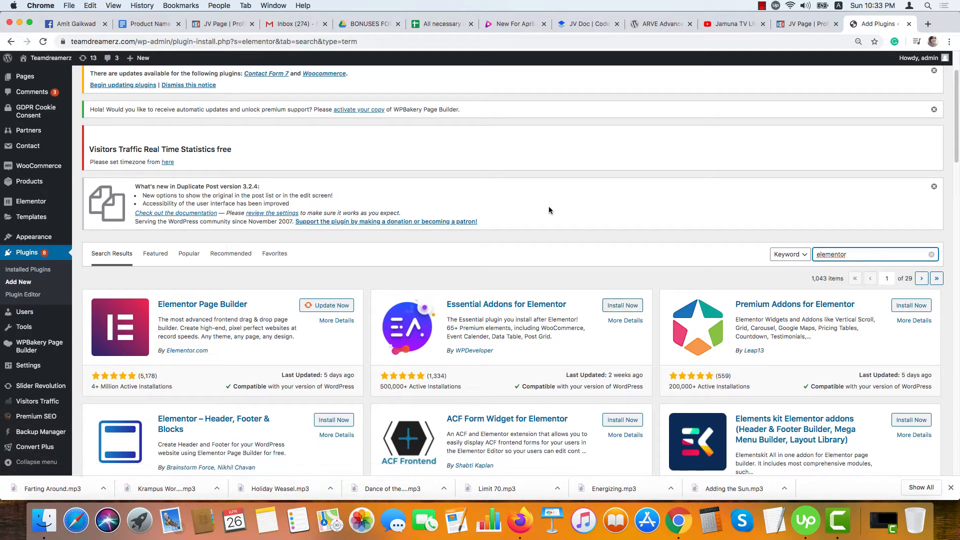
scroll("up", 3)
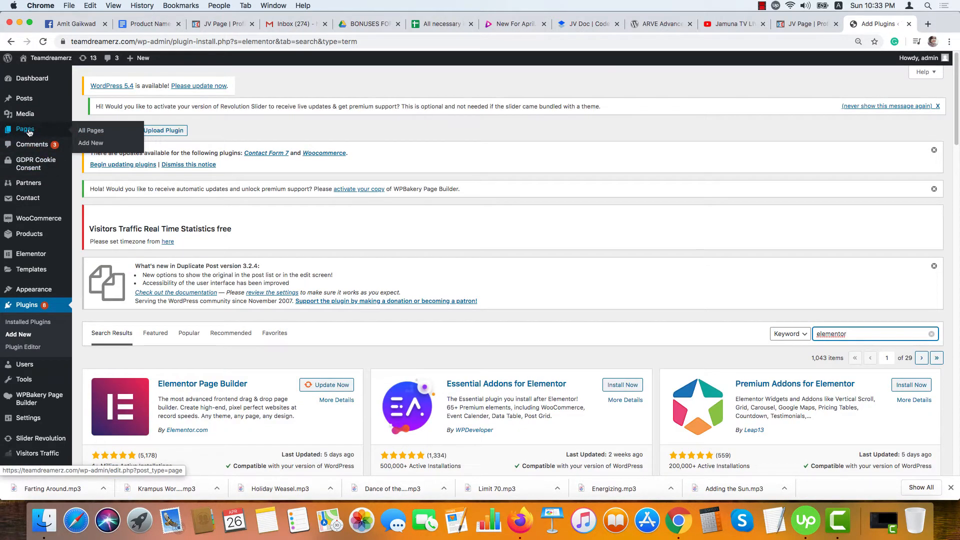
mouse_move(24, 99)
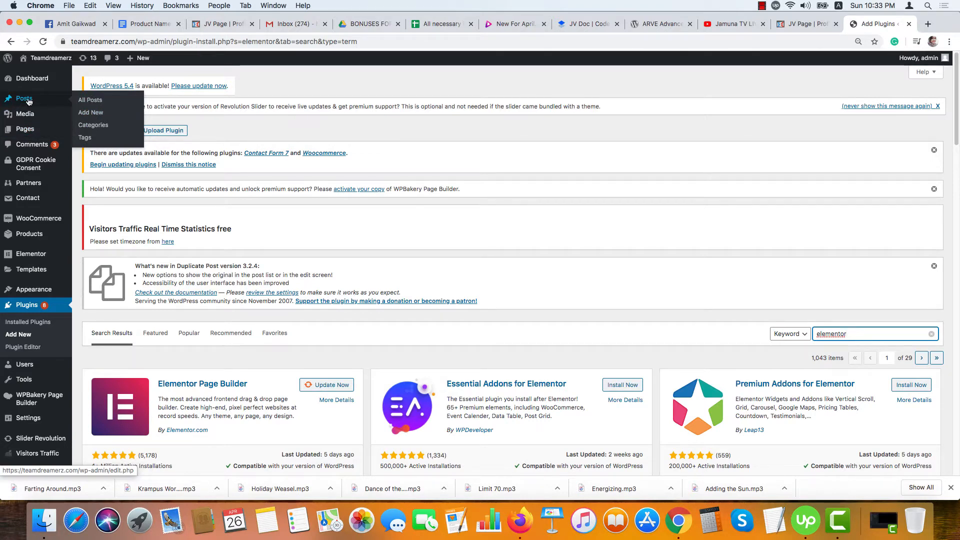
mouse_move(91, 114)
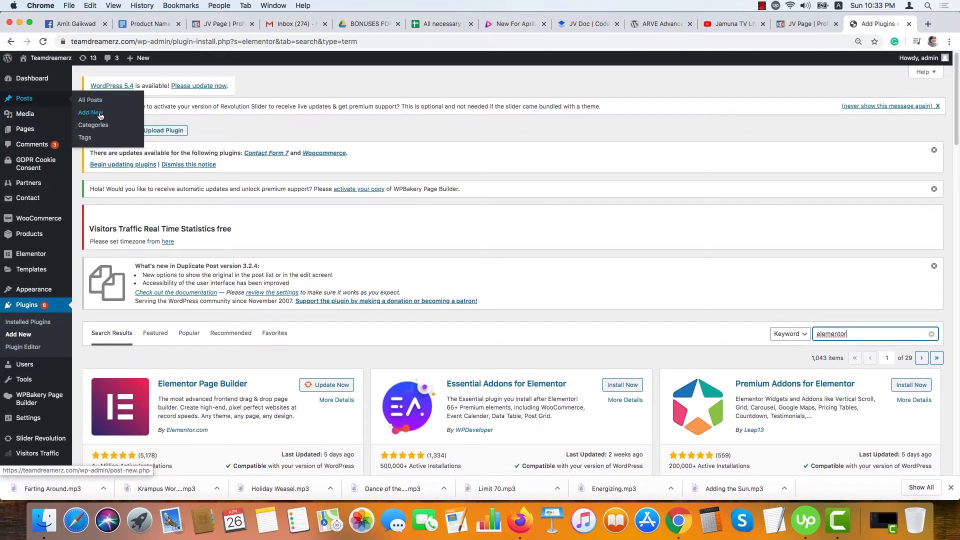
Step: Publish a new post titled 'Test Review' and open it in the Elementor editor
left_click(91, 113)
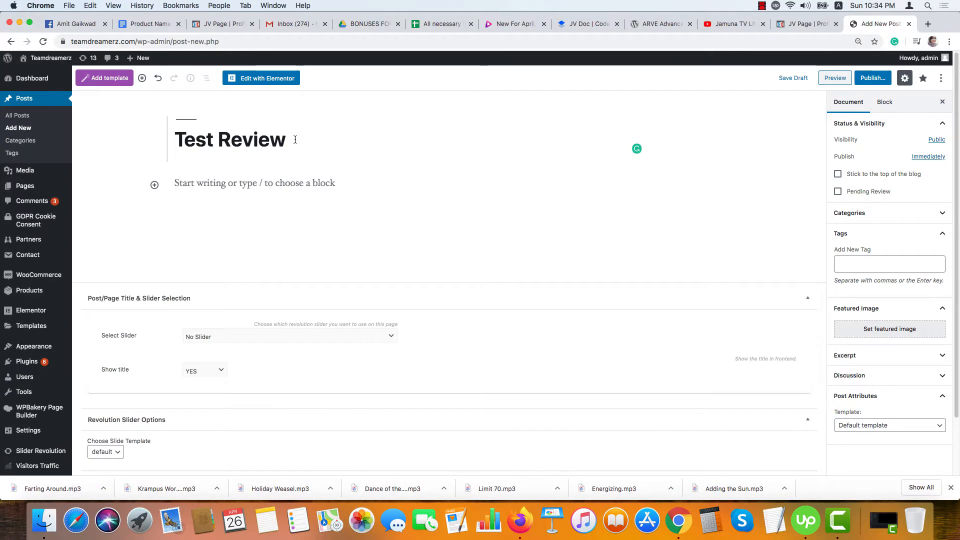
left_click(872, 78)
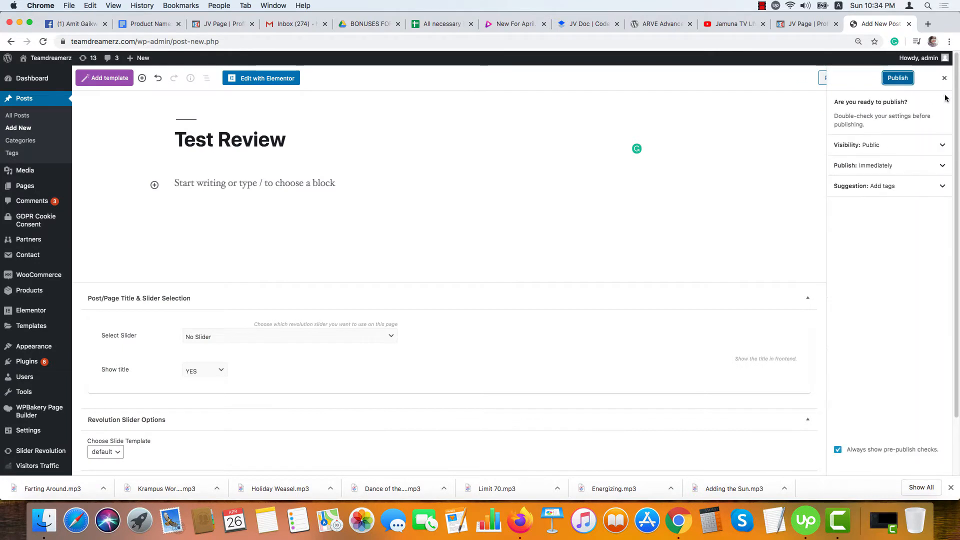
left_click(897, 78)
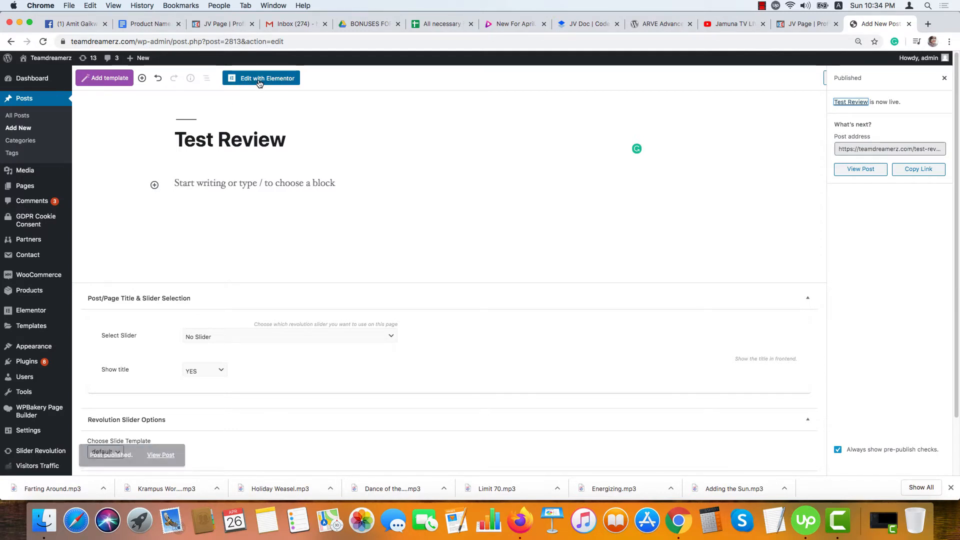
left_click(267, 78)
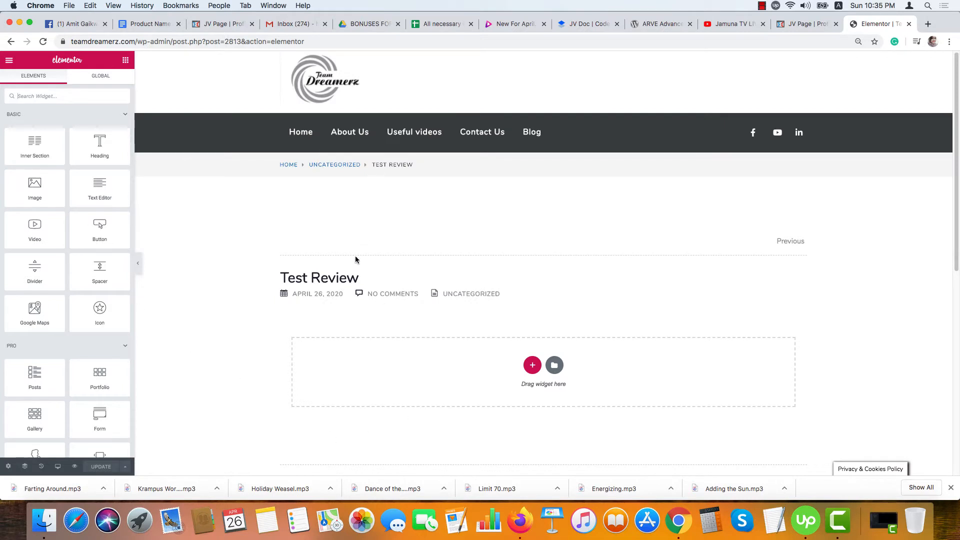
Step: Set the post's Page Layout to Elementor Canvas in Post Settings
scroll("down", 3)
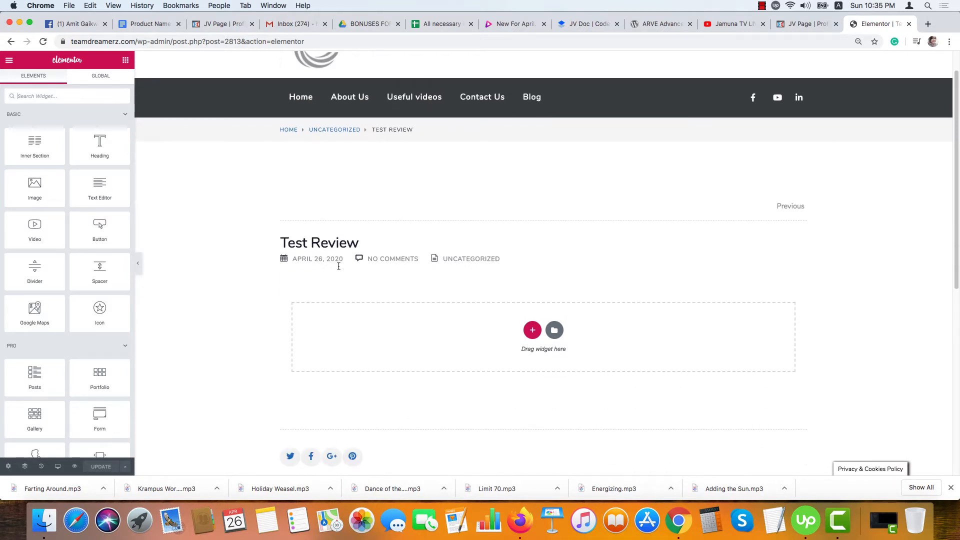
scroll("down", 3)
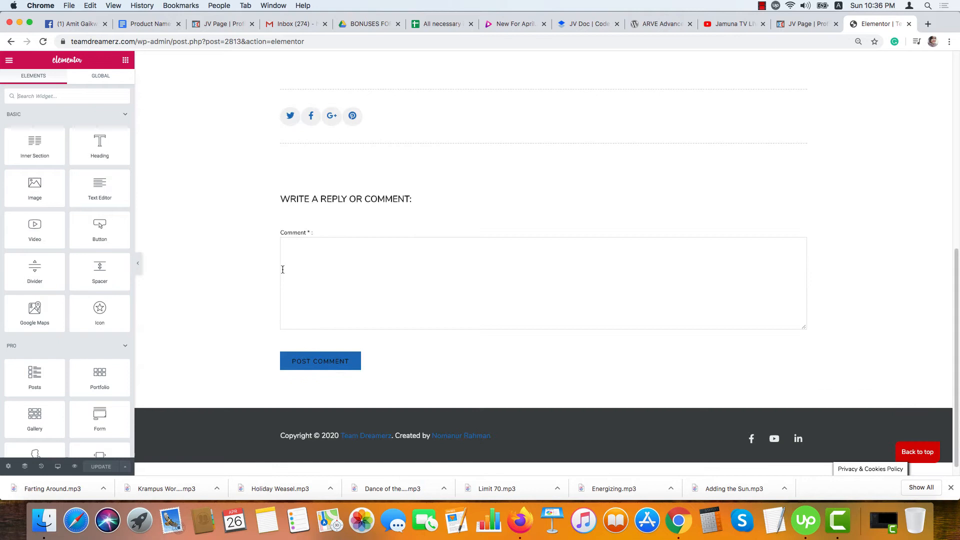
scroll("down", 3)
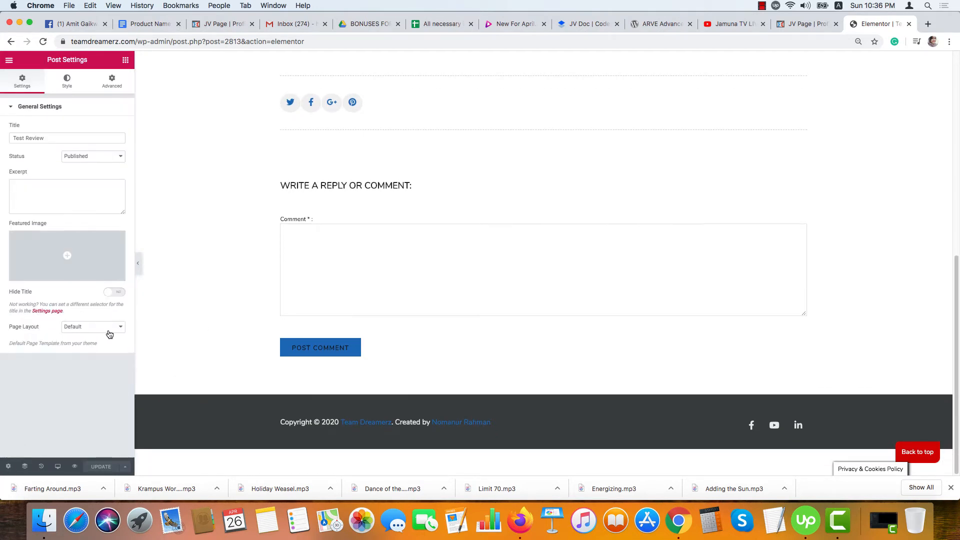
left_click(92, 326)
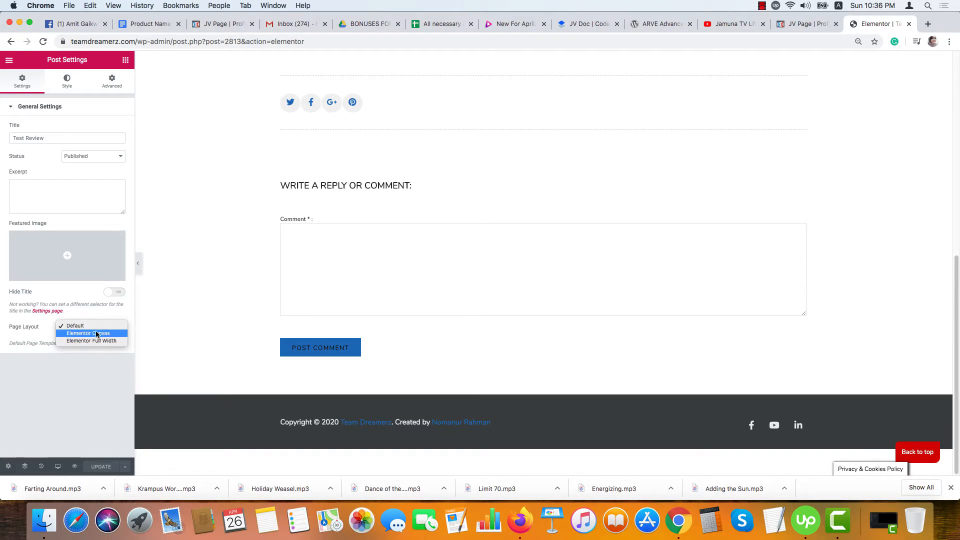
left_click(86, 333)
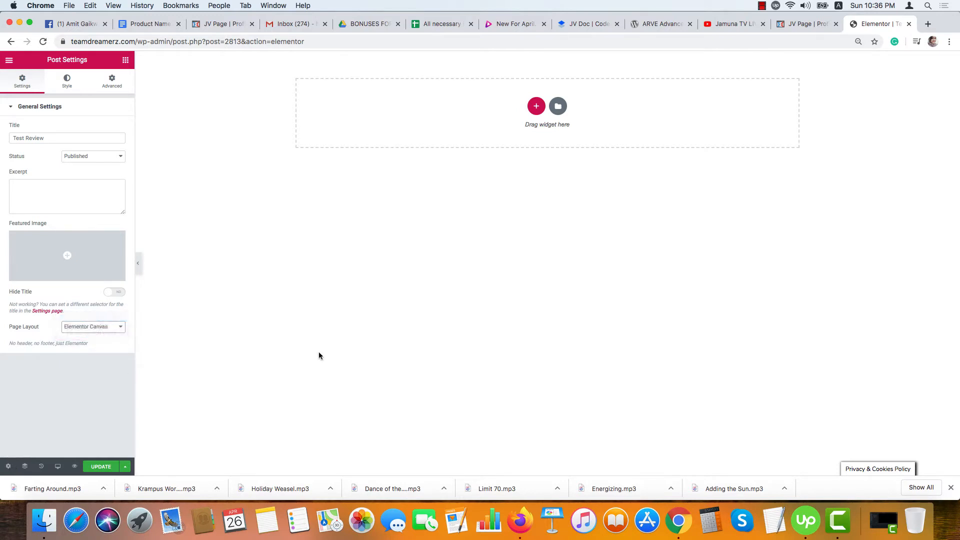
left_click(514, 24)
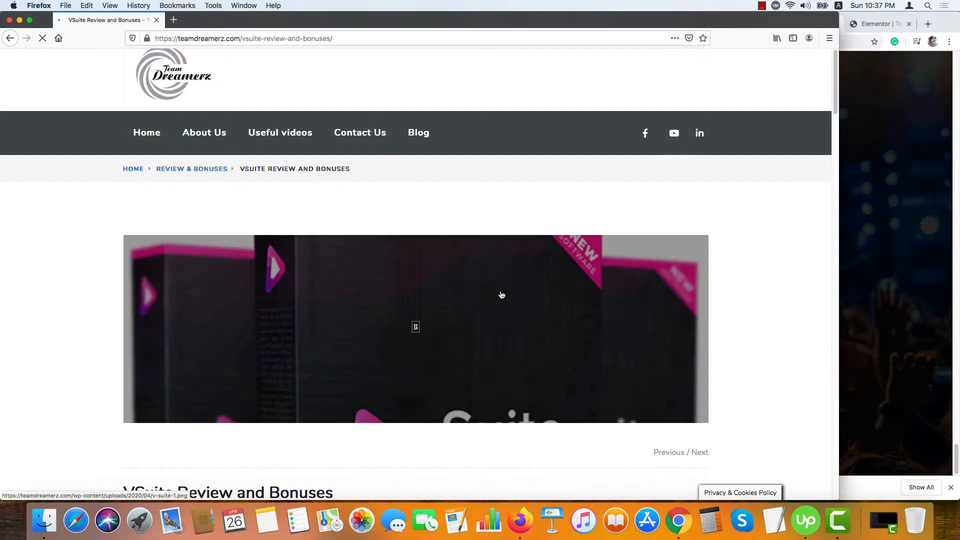
Step: Scroll the existing VSuite Review and Bonuses page down to its bonus-claim section
scroll("down", 3)
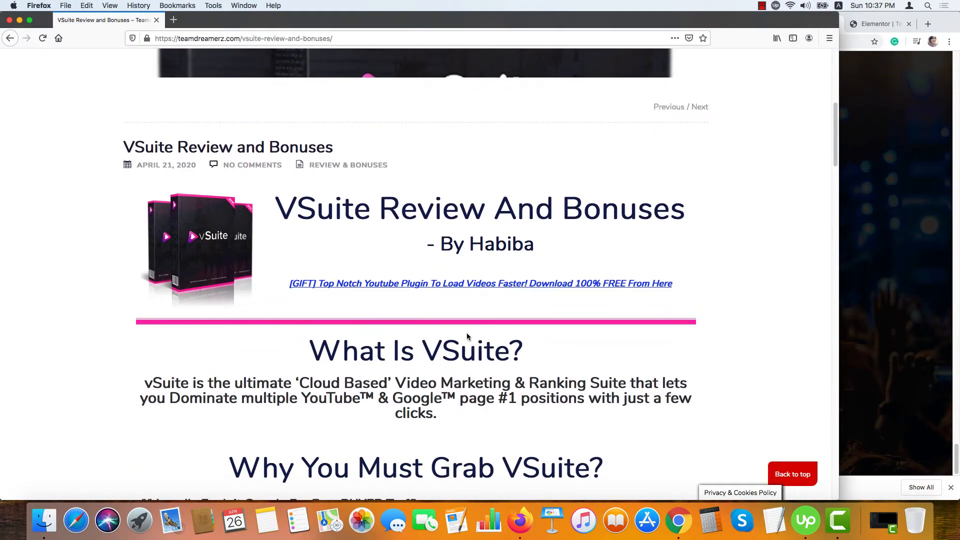
scroll("down", 3)
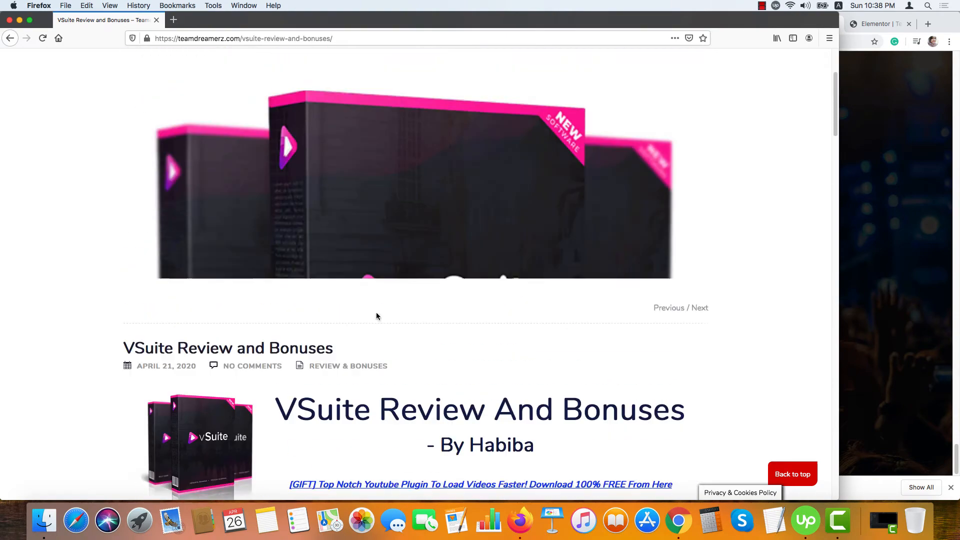
scroll("up", 3)
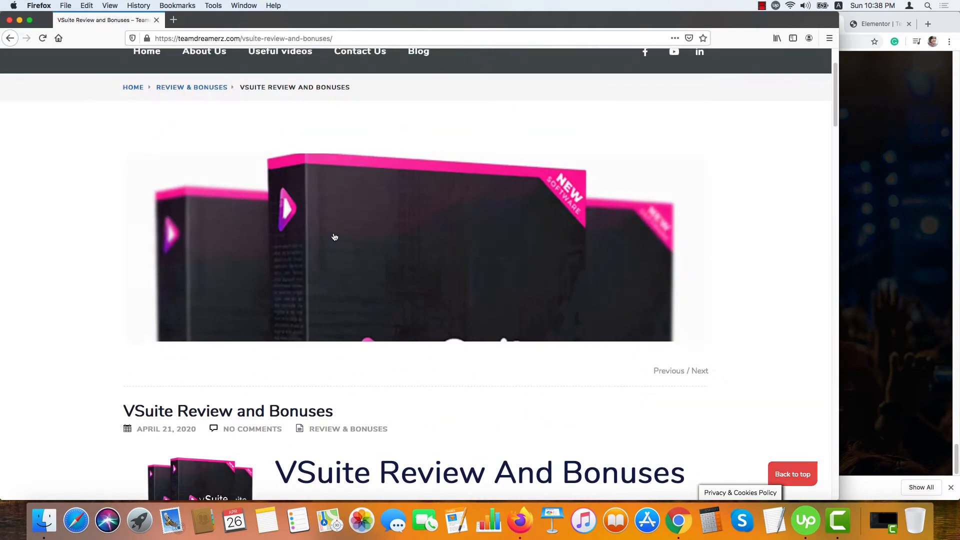
scroll("down", 3)
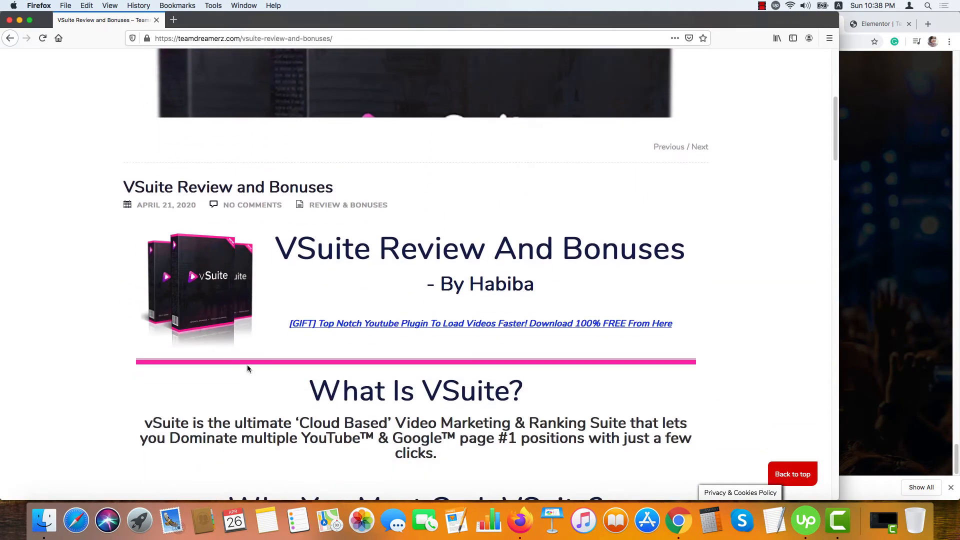
scroll("down", 3)
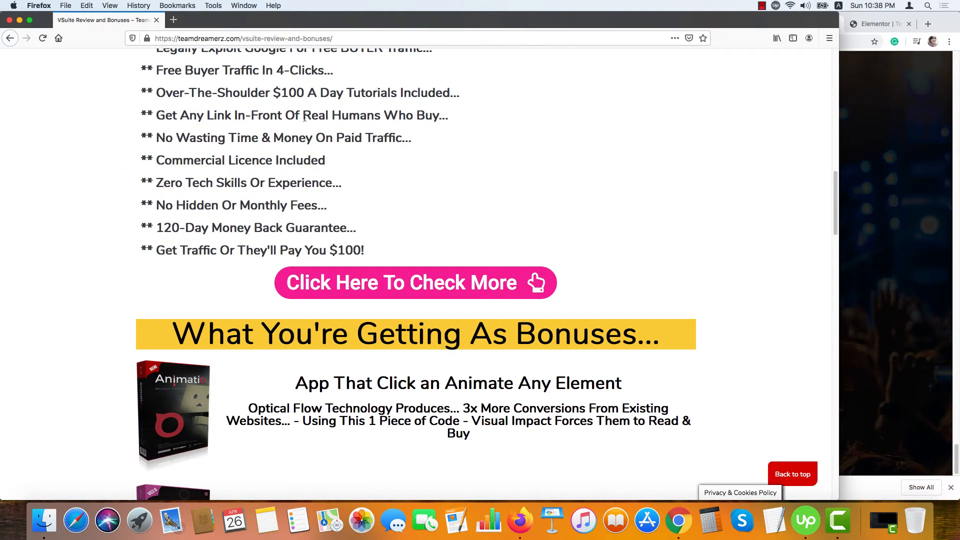
scroll("down", 3)
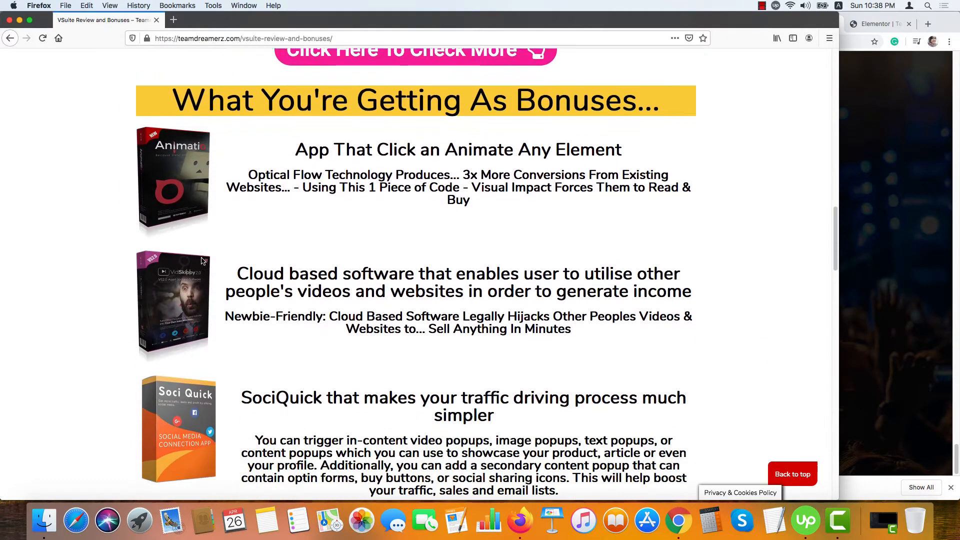
scroll("down", 3)
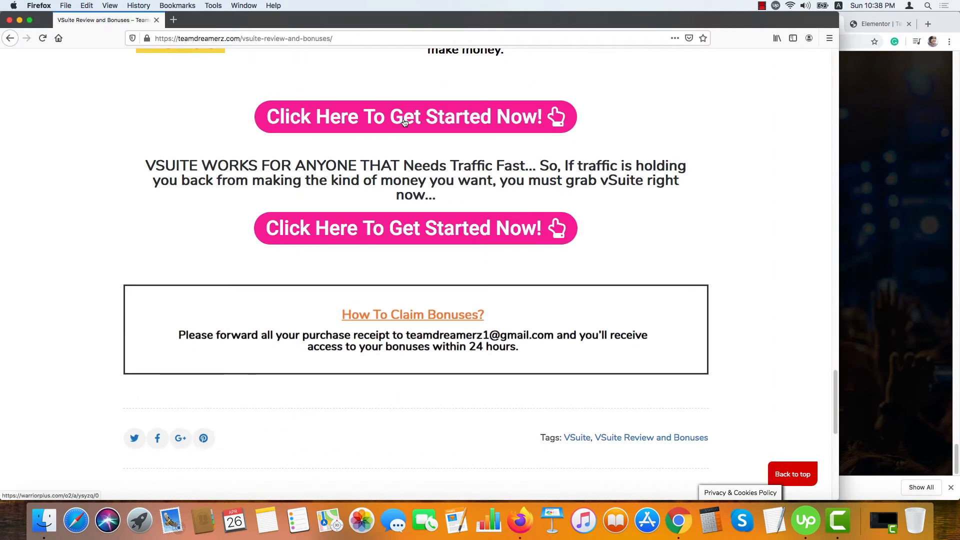
mouse_move(276, 279)
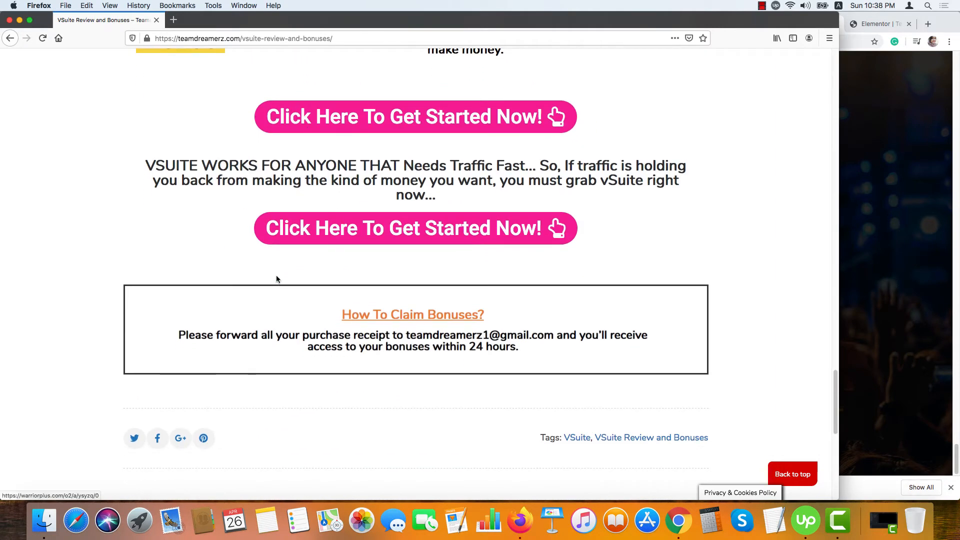
scroll("down", 3)
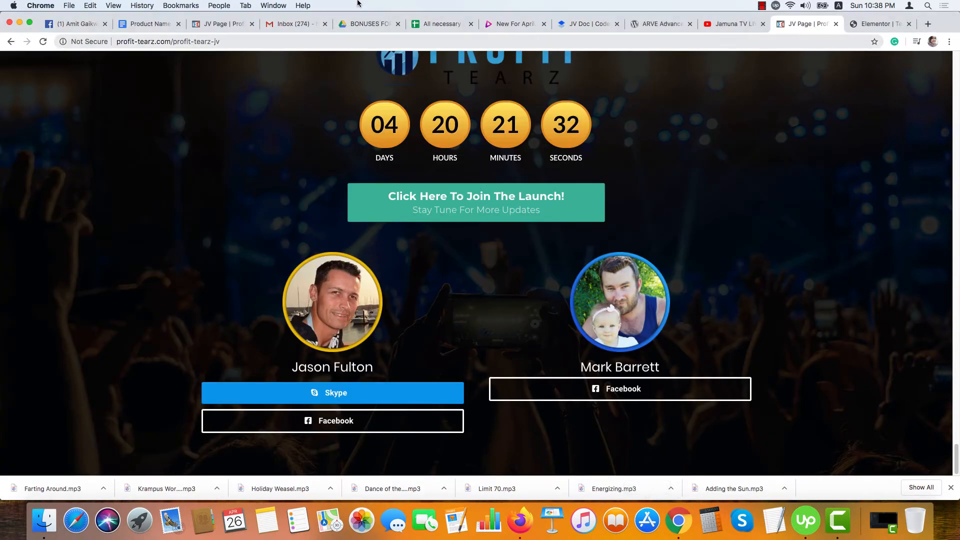
Step: Add a two-column section with an Image widget in the left column, ready for a heading
left_click(877, 24)
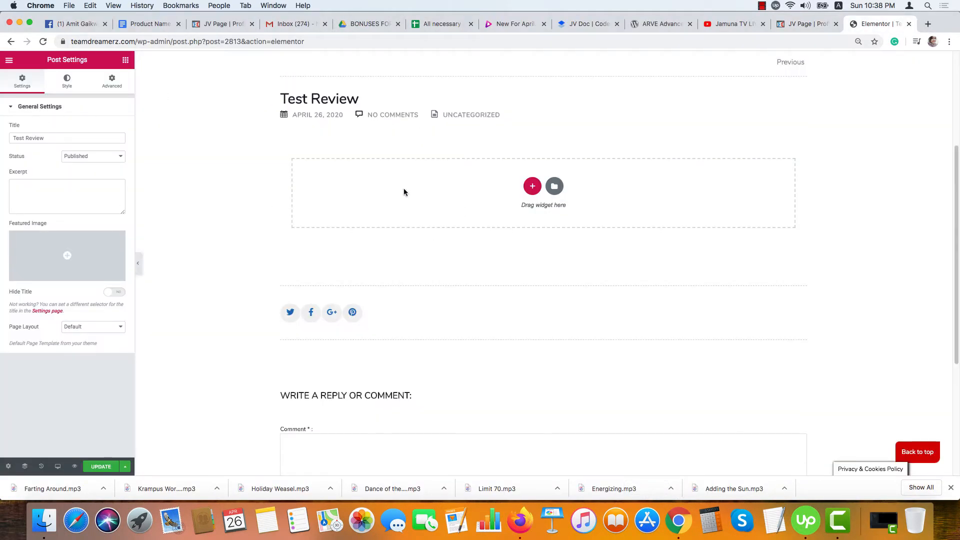
left_click(531, 186)
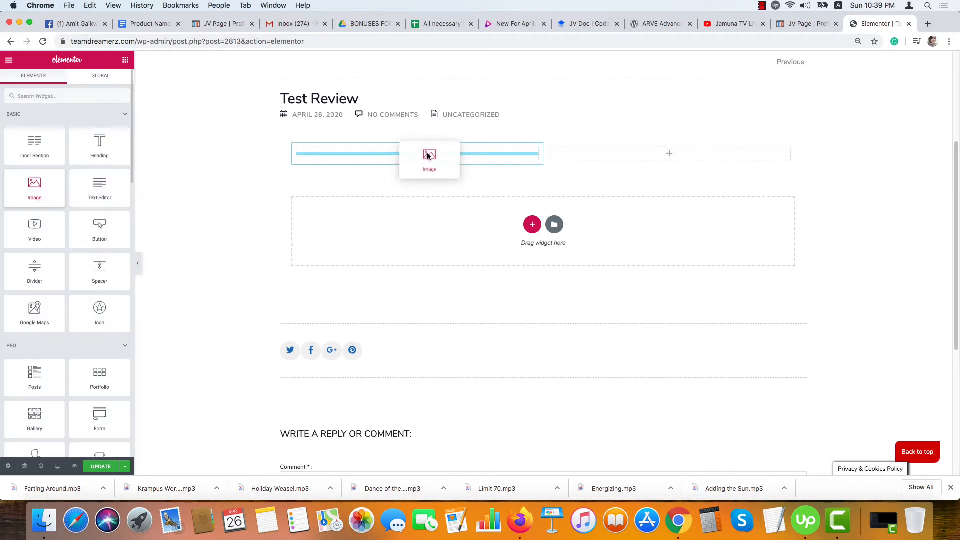
left_click(429, 154)
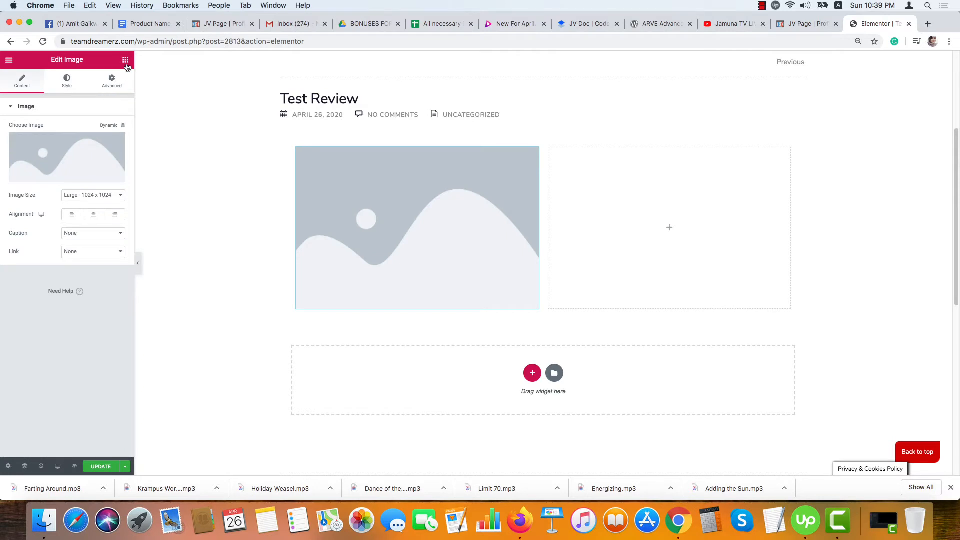
left_click(126, 60)
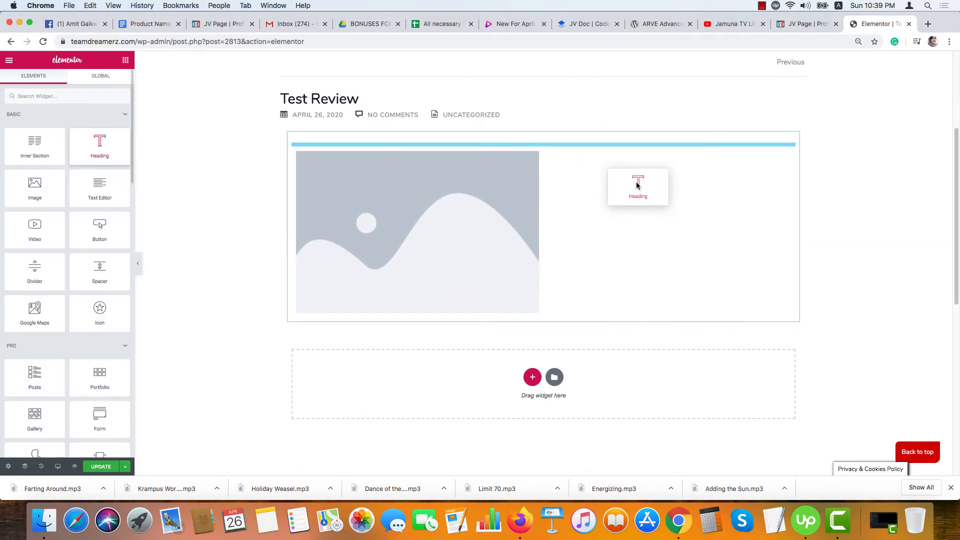
Step: Bring up the save and copy options for the vSuite product box image on the sales page
left_click(513, 24)
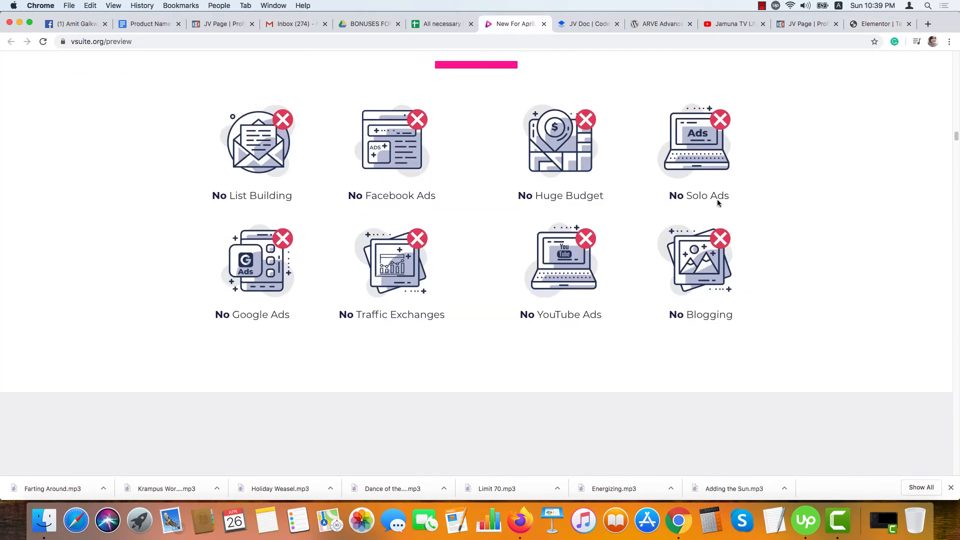
scroll("down", 3)
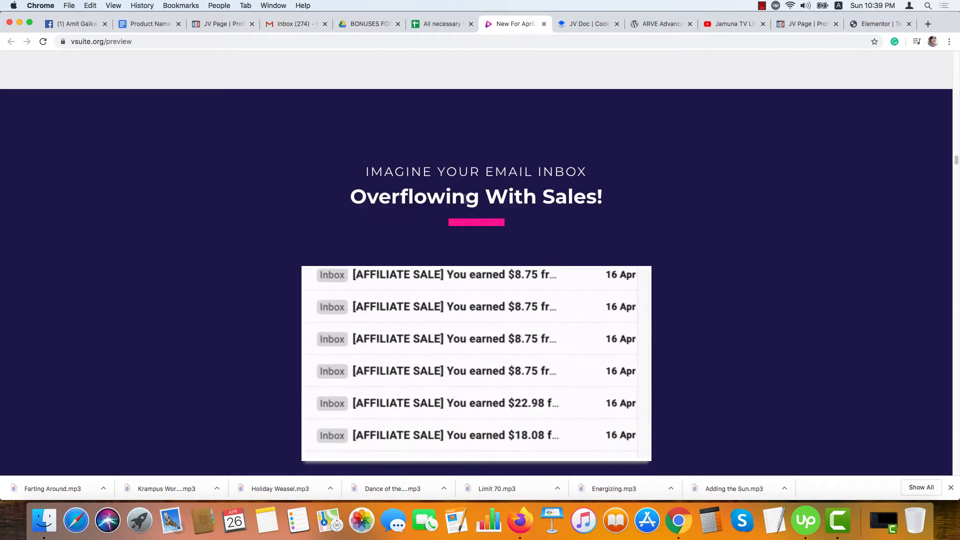
scroll("down", 3)
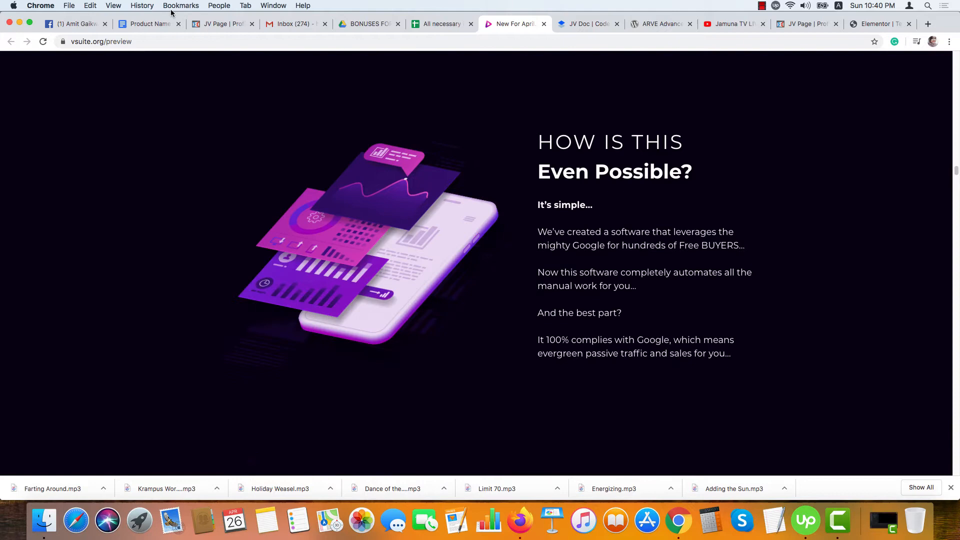
scroll("down", 3)
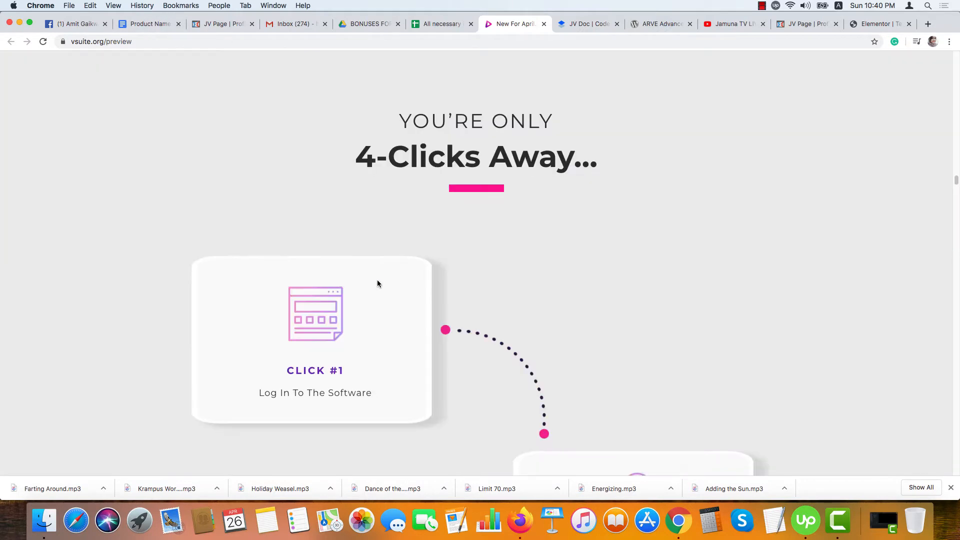
scroll("down", 3)
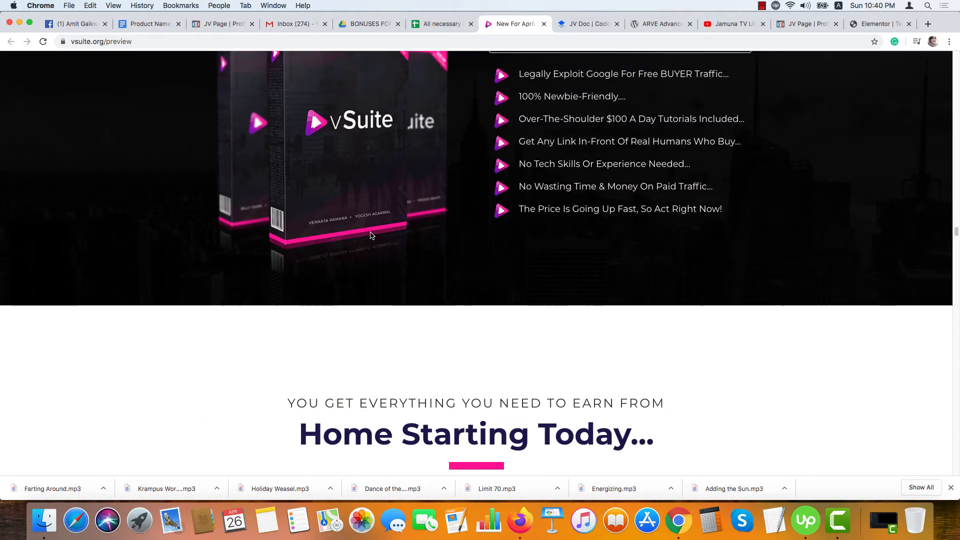
right_click(370, 235)
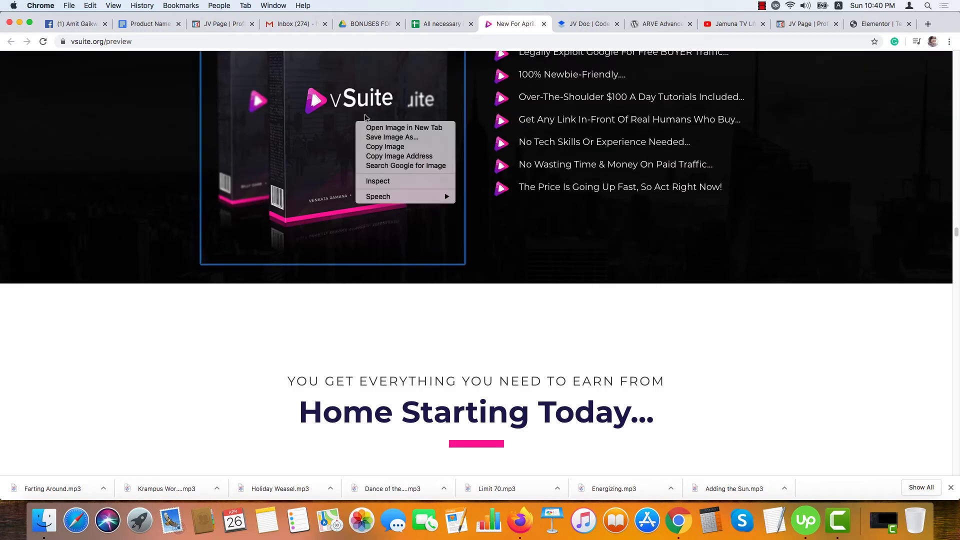
mouse_move(392, 137)
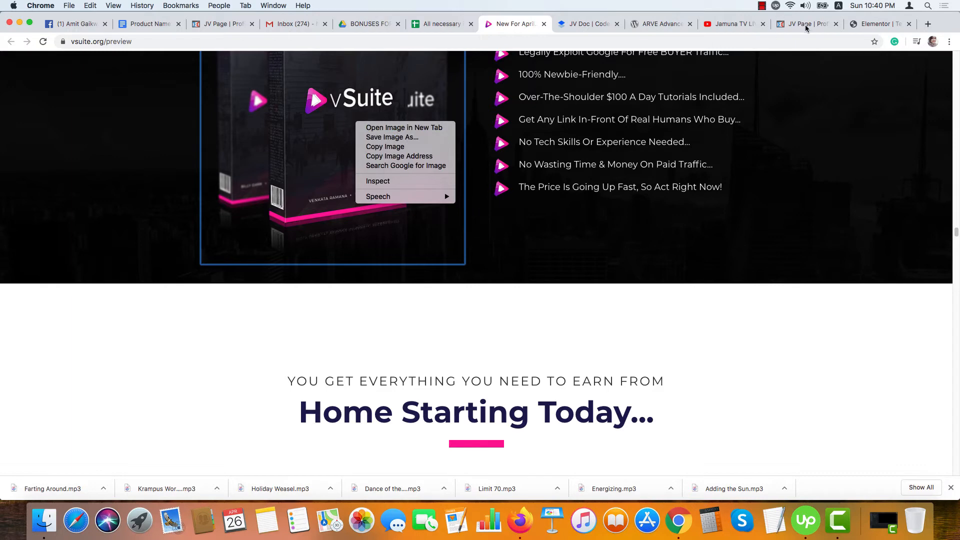
Step: Insert the vSuite product box image from the Media Library into the left column
left_click(881, 24)
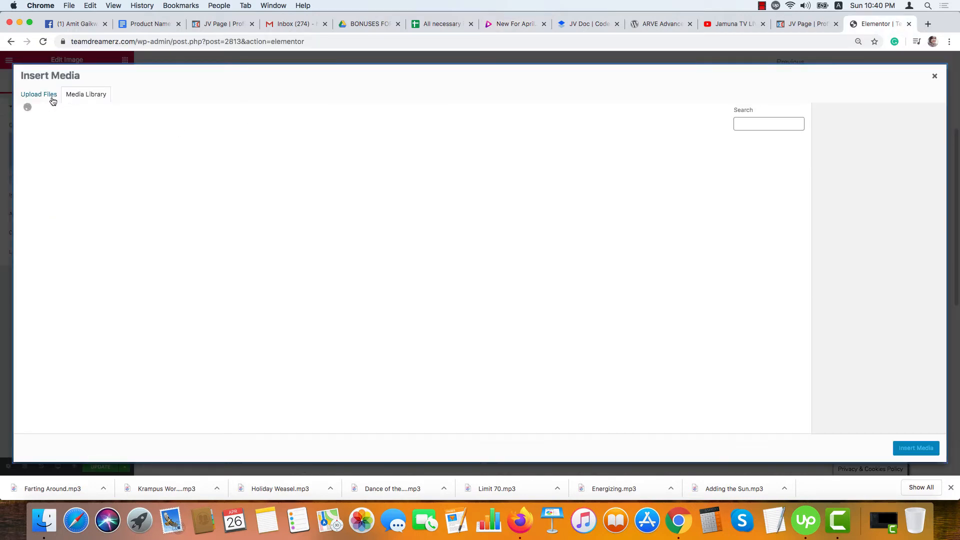
left_click(86, 94)
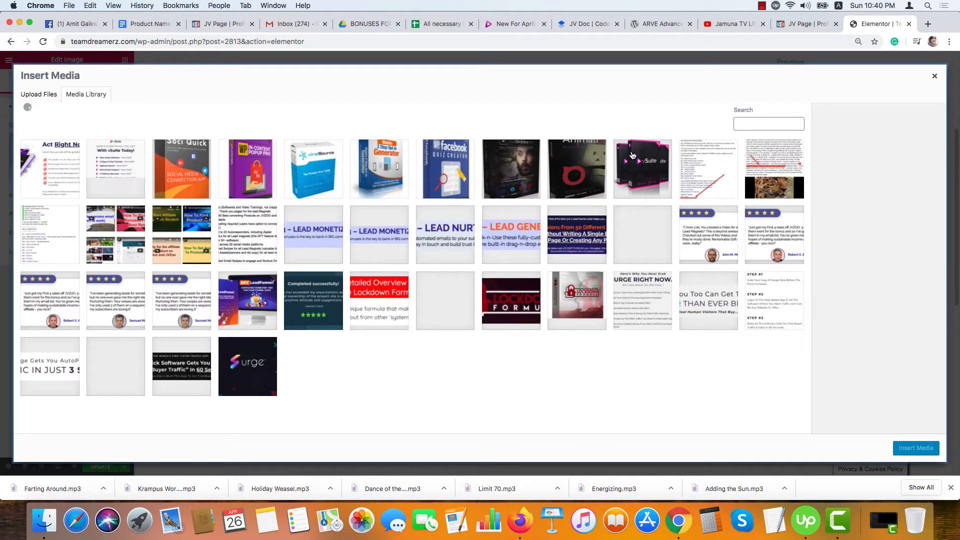
scroll("down", 3)
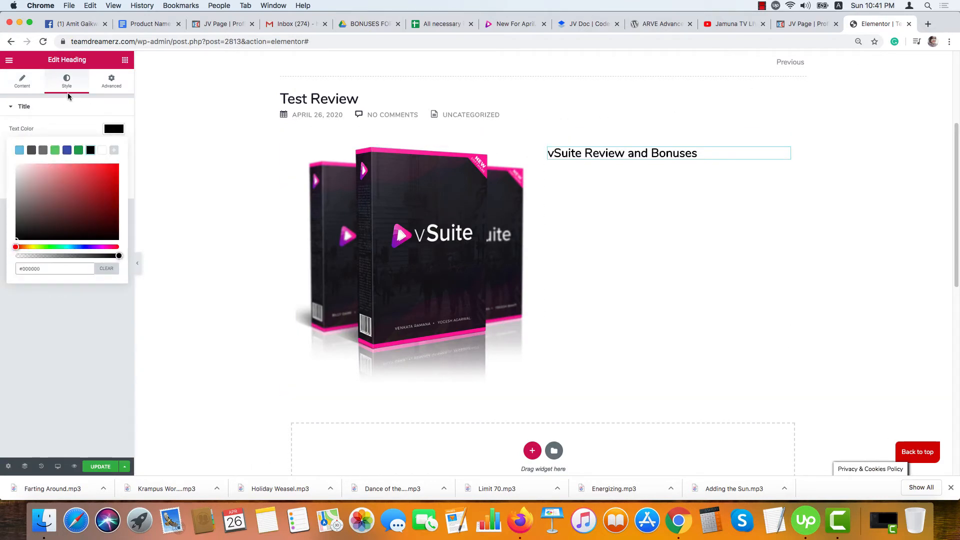
Step: Center the 'vSuite Review and Bonuses' heading and add a 'By: Habiba' byline beside a smaller box image
left_click(100, 196)
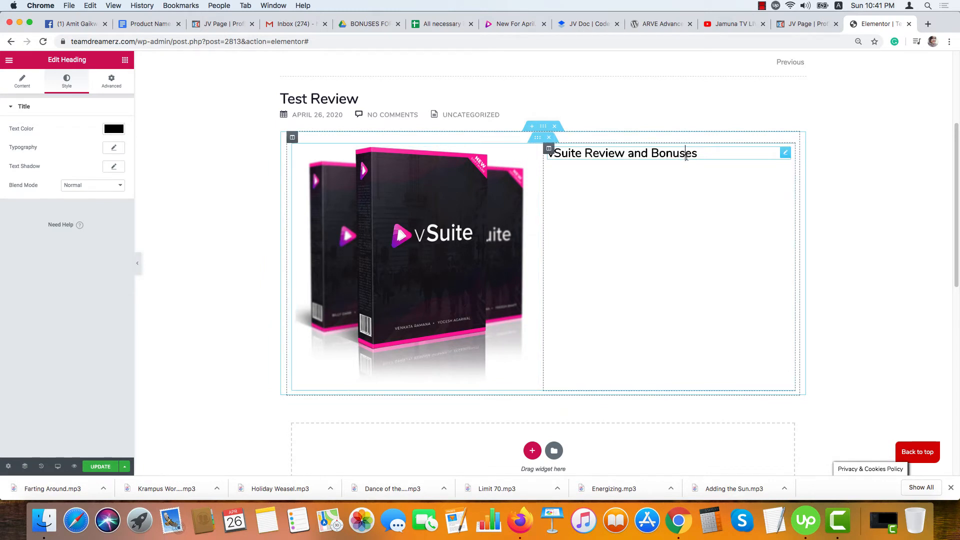
left_click(21, 80)
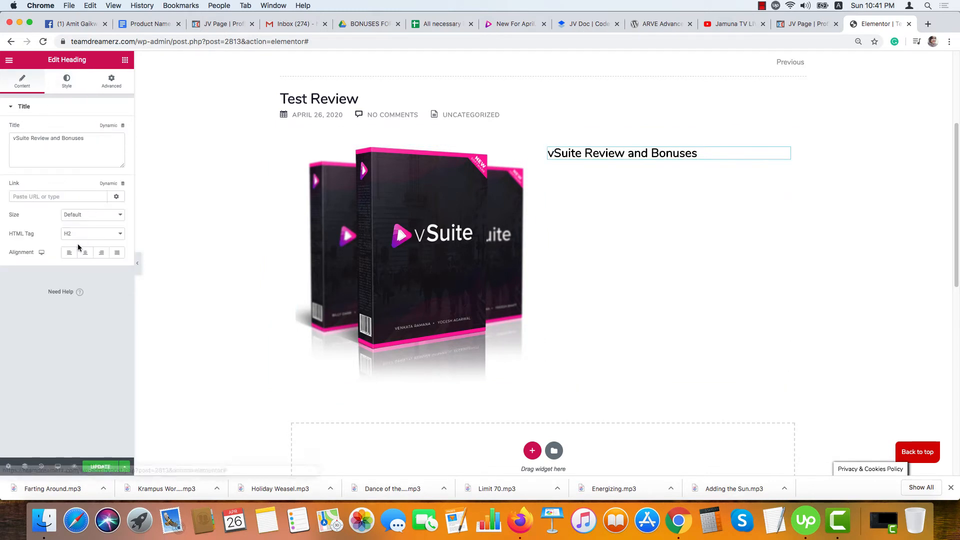
left_click(85, 252)
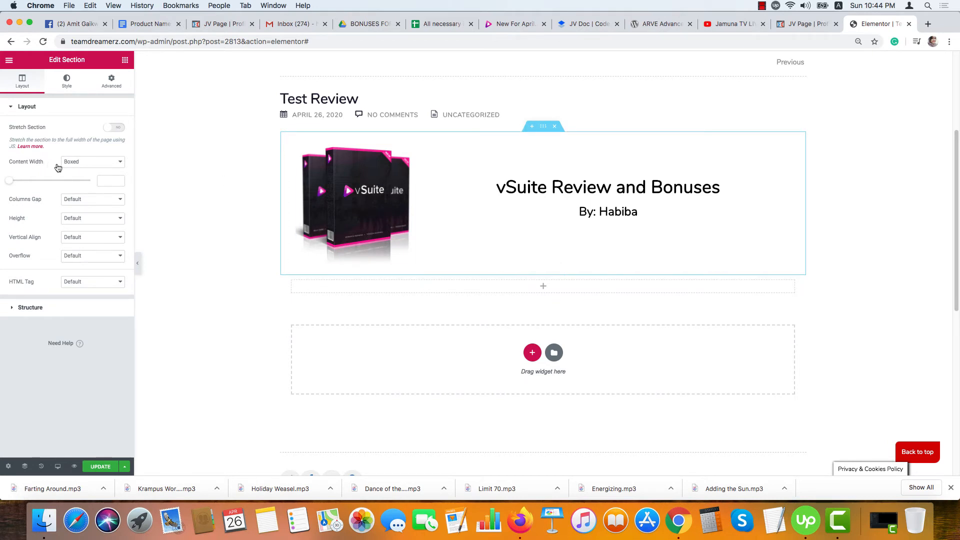
mouse_move(124, 167)
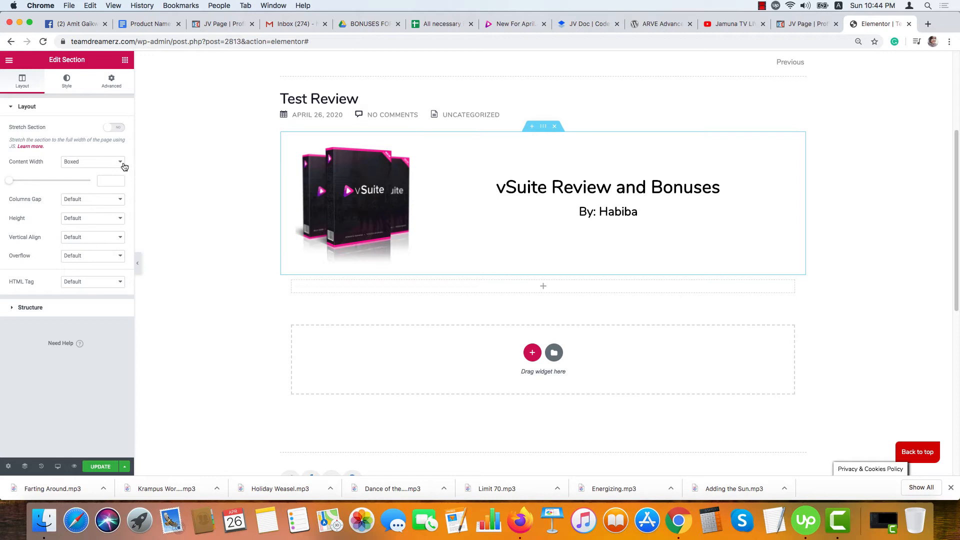
mouse_move(439, 170)
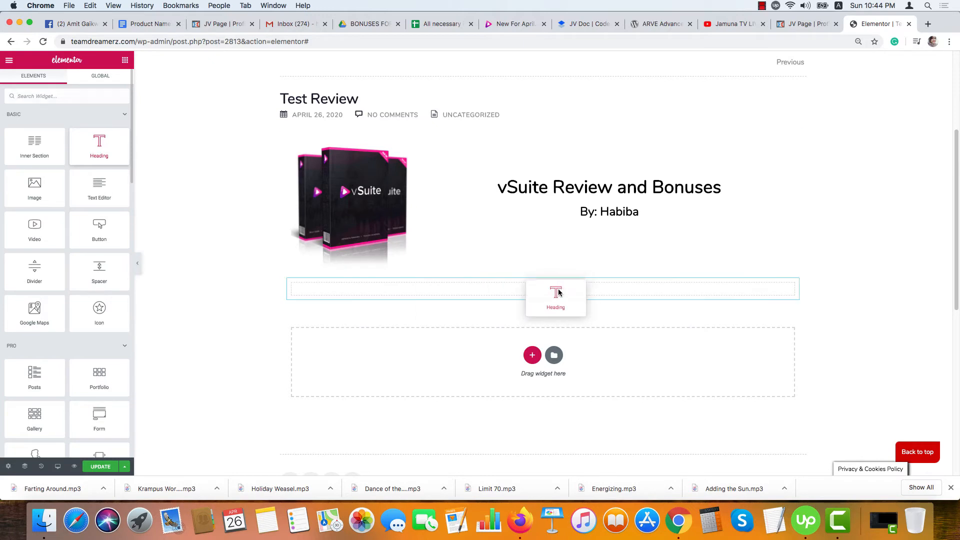
Step: Add a new heading block below the title section and check the vSuite and Profit Tearz reference pages
left_click(543, 288)
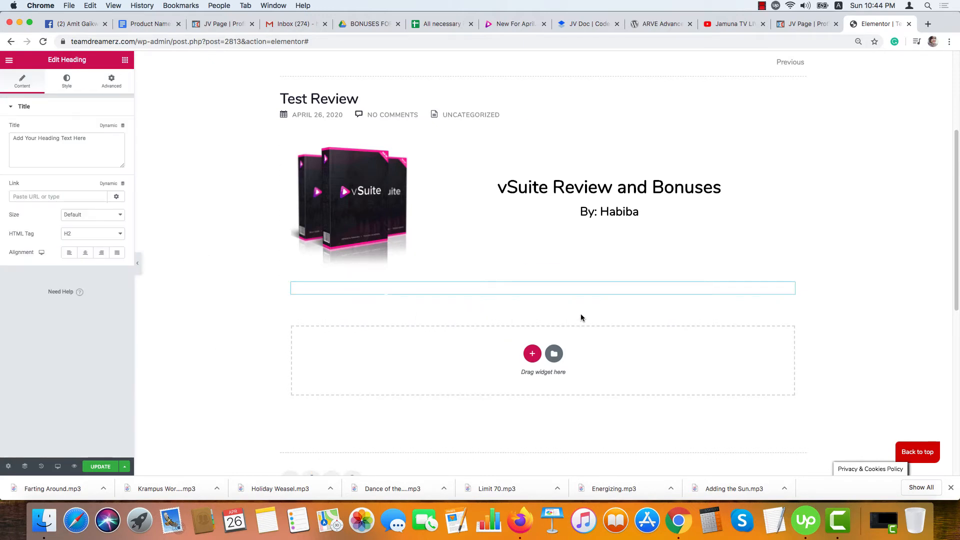
left_click(514, 24)
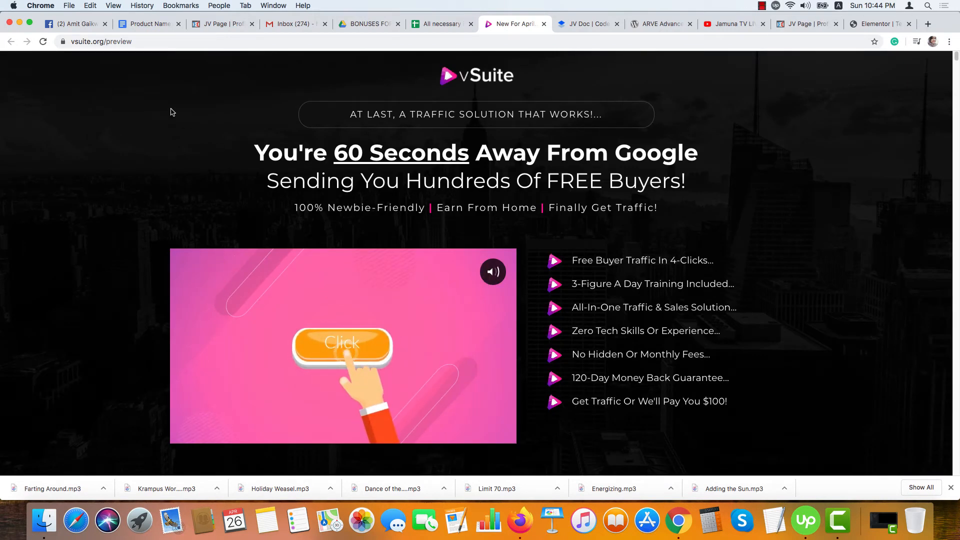
left_click(806, 24)
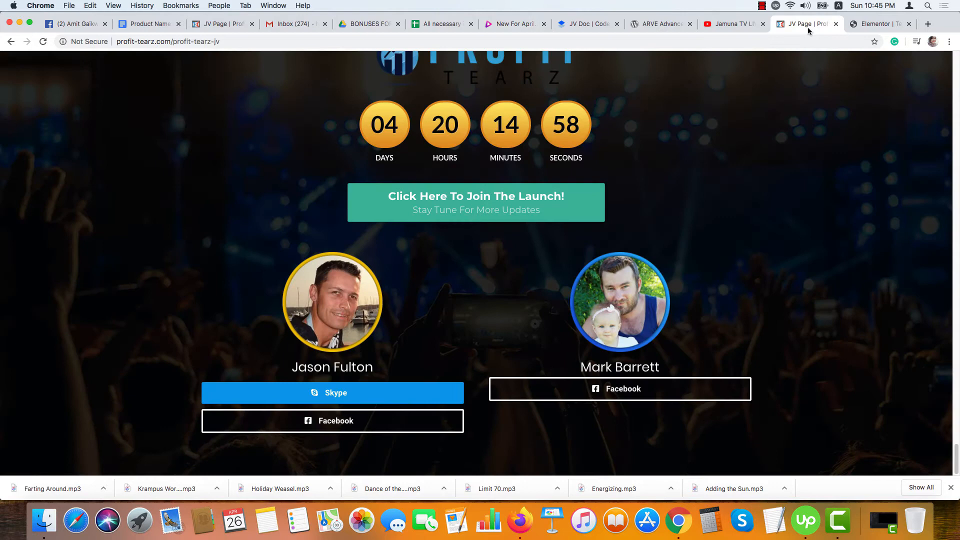
Step: Place the 'Act Right Now!' vSuite benefits image below the header and start a new section after it
left_click(880, 24)
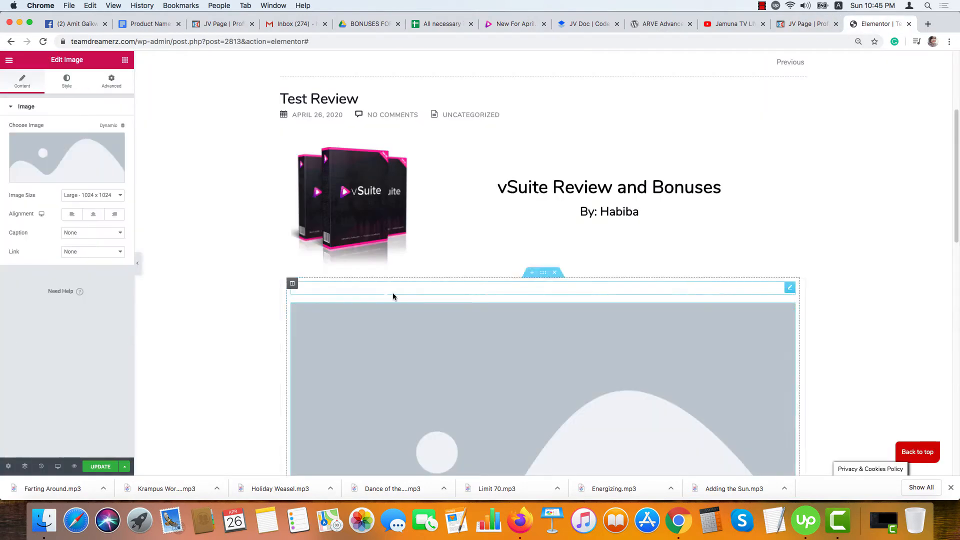
scroll("down", 3)
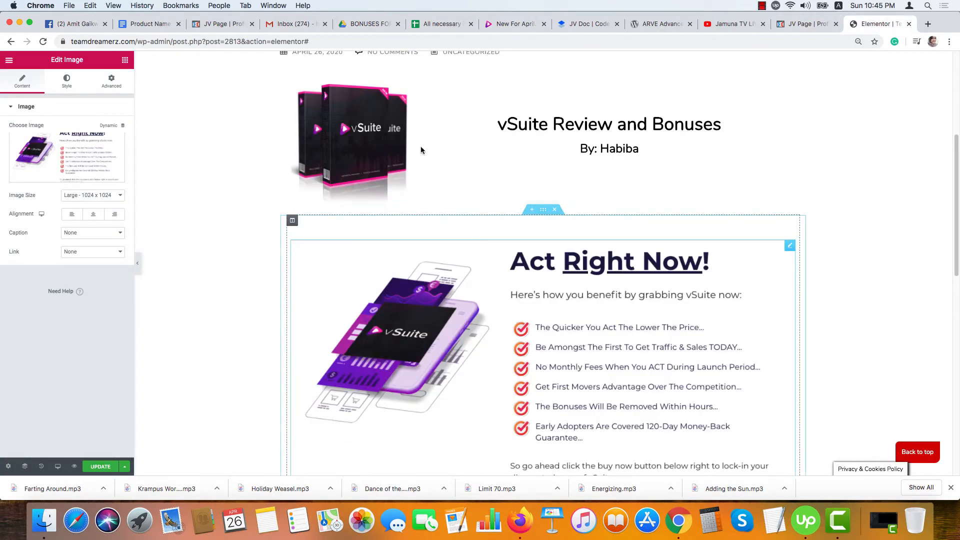
left_click(514, 24)
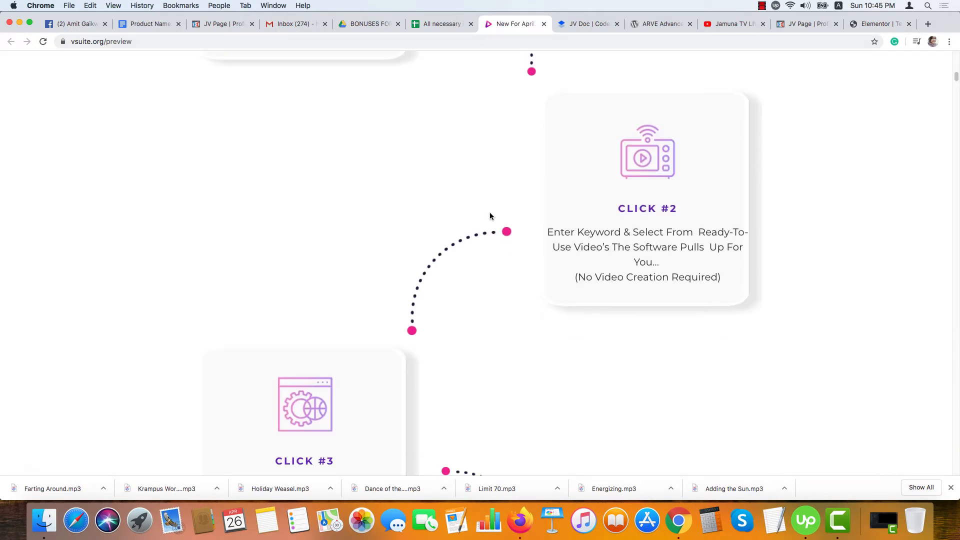
scroll("down", 3)
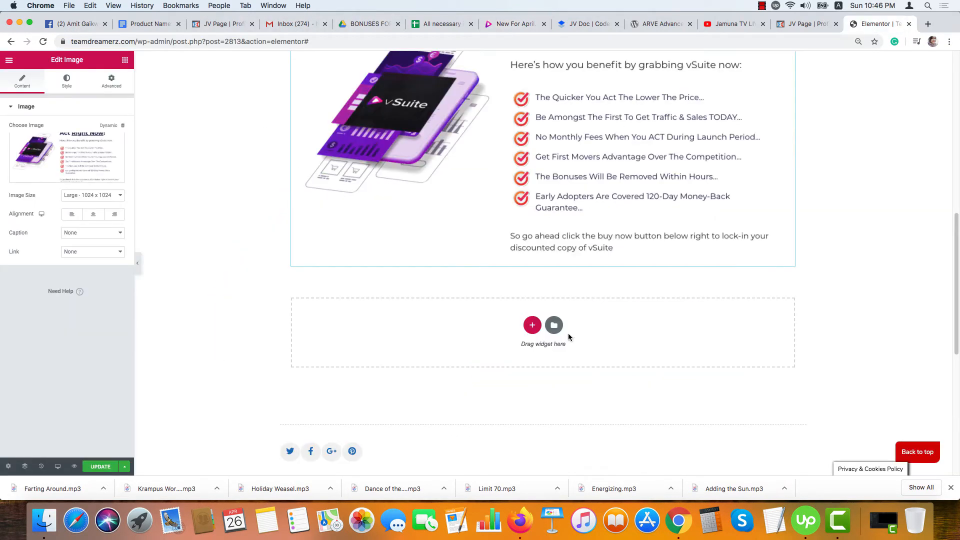
left_click(531, 324)
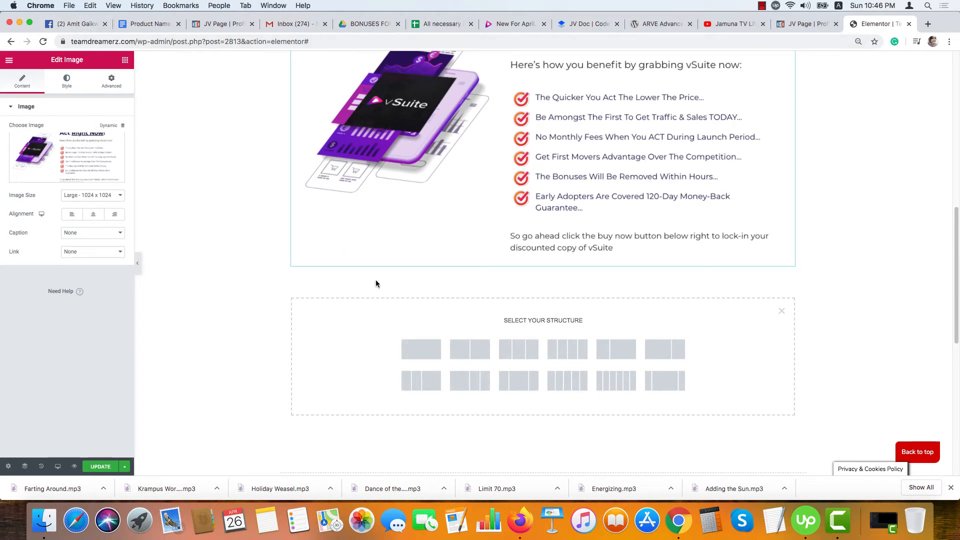
Step: Add a one-column section with a Text Editor widget and grab the headline from the vSuite sales page
left_click(781, 311)
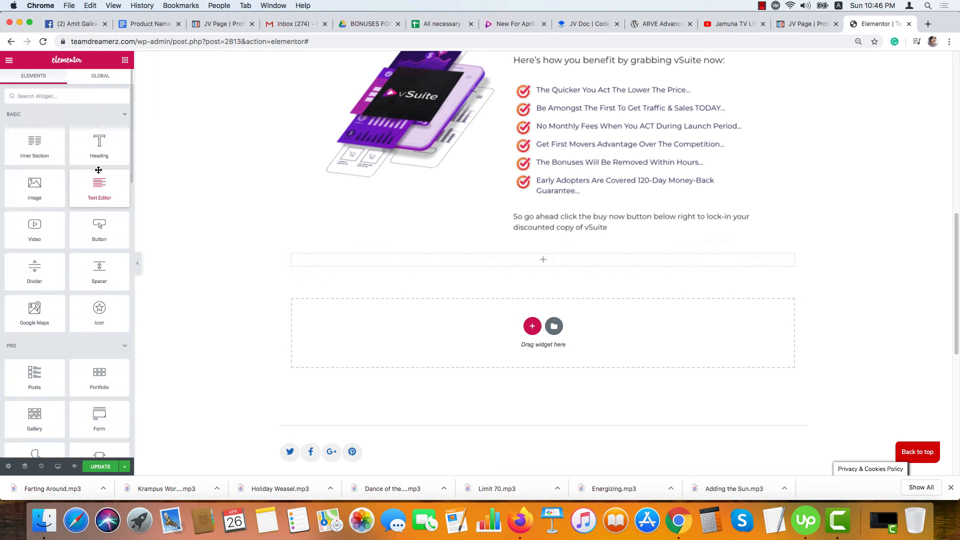
left_click_drag(99, 184, 523, 249)
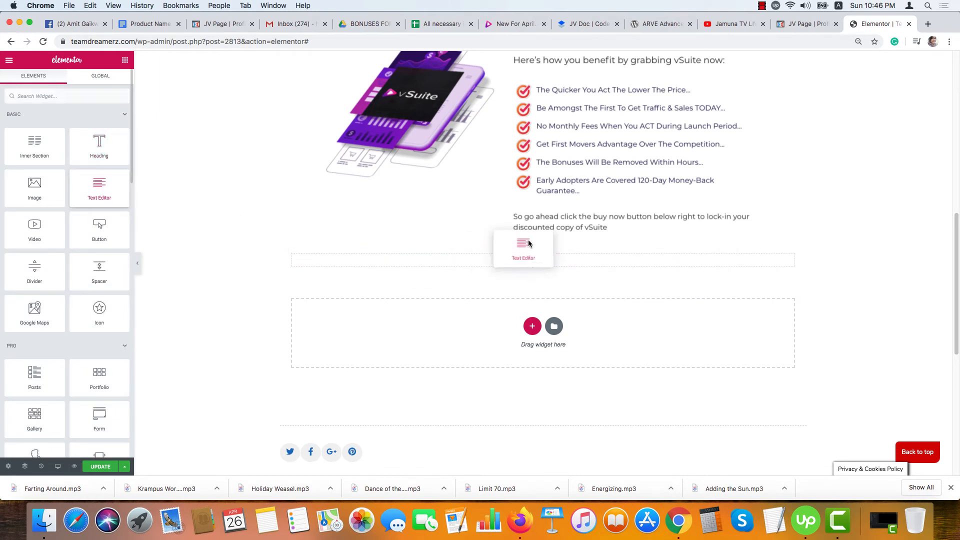
left_click(523, 249)
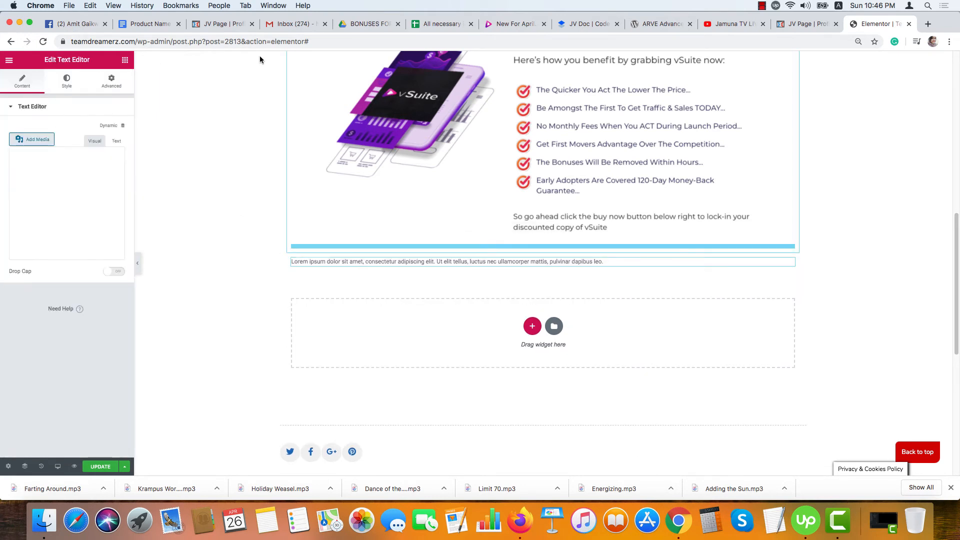
left_click(514, 23)
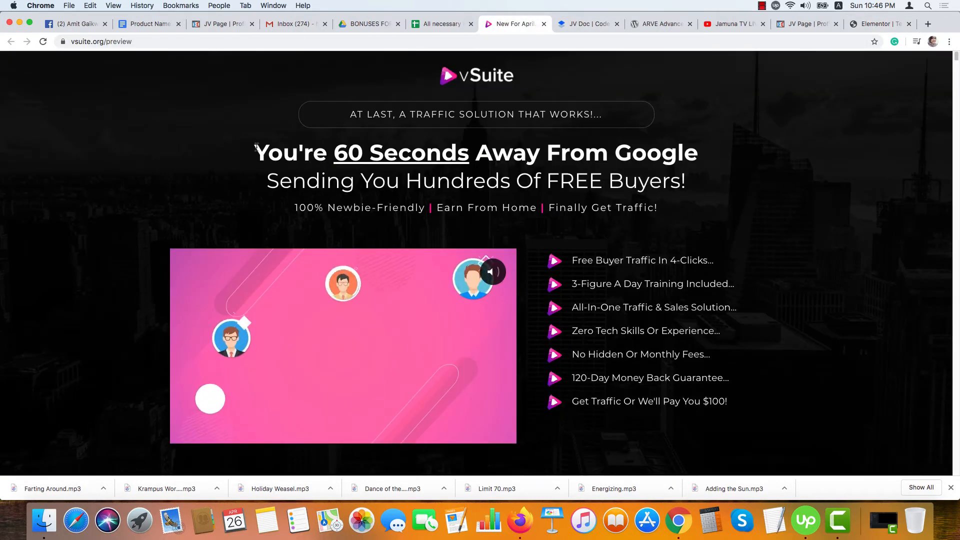
Step: Paste 'You're 60 Seconds Away From Google / Sending You Hundreds Of FREE Buyers!' and adjust its style
left_click(877, 24)
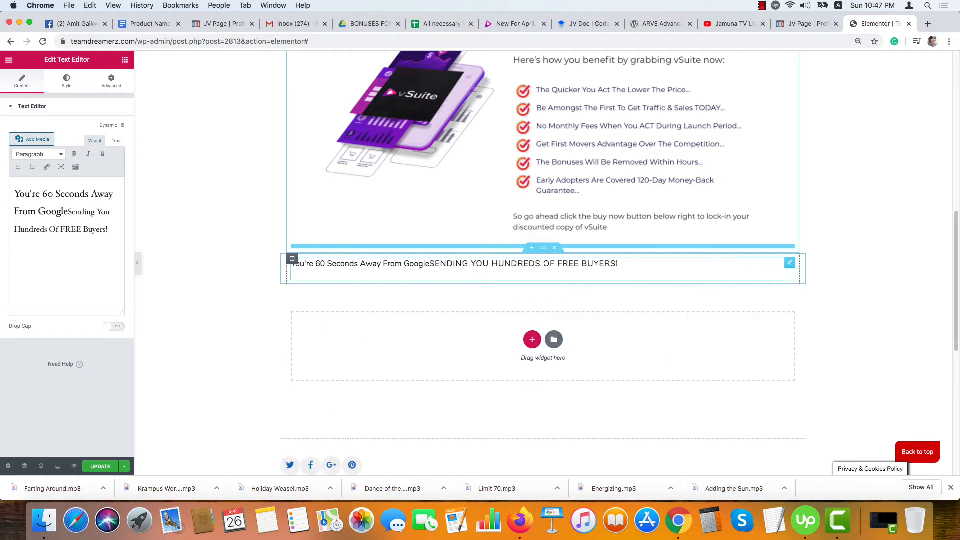
left_click(430, 263)
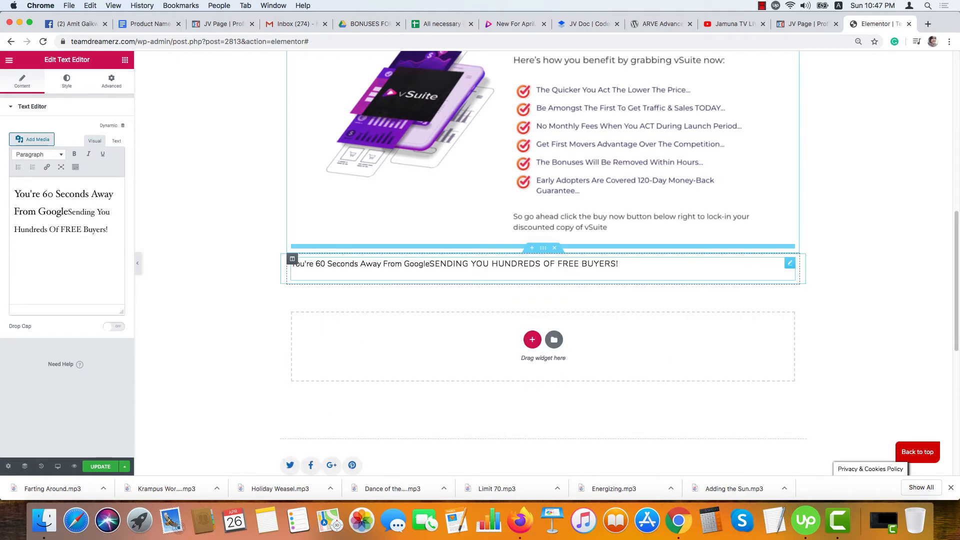
left_click(66, 80)
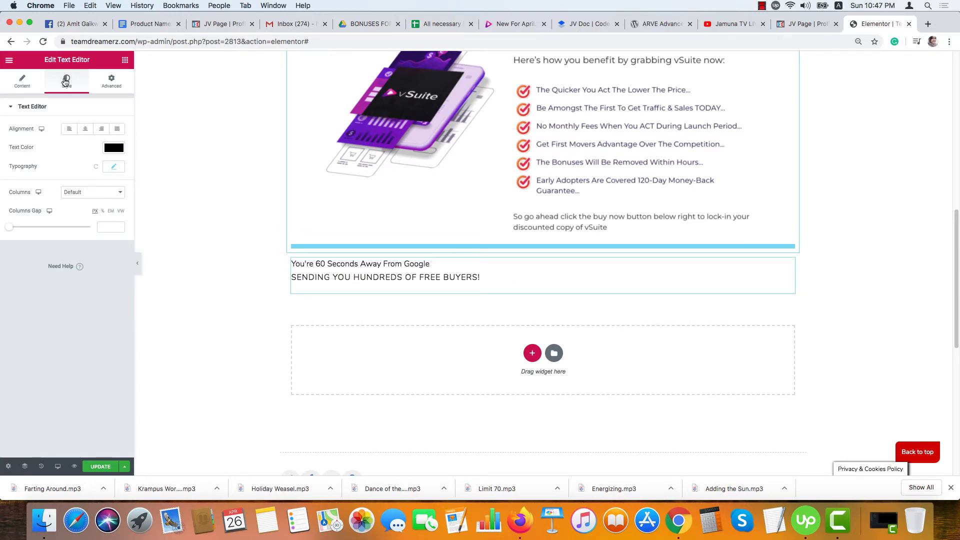
scroll("down", 3)
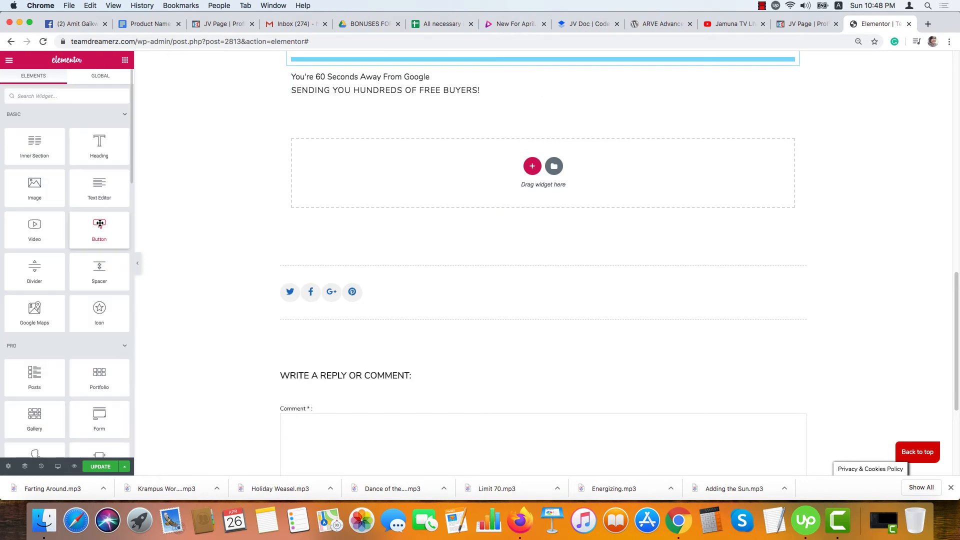
Step: Add a button below the headline text labelled 'Get access now'
left_click_drag(99, 230, 318, 124)
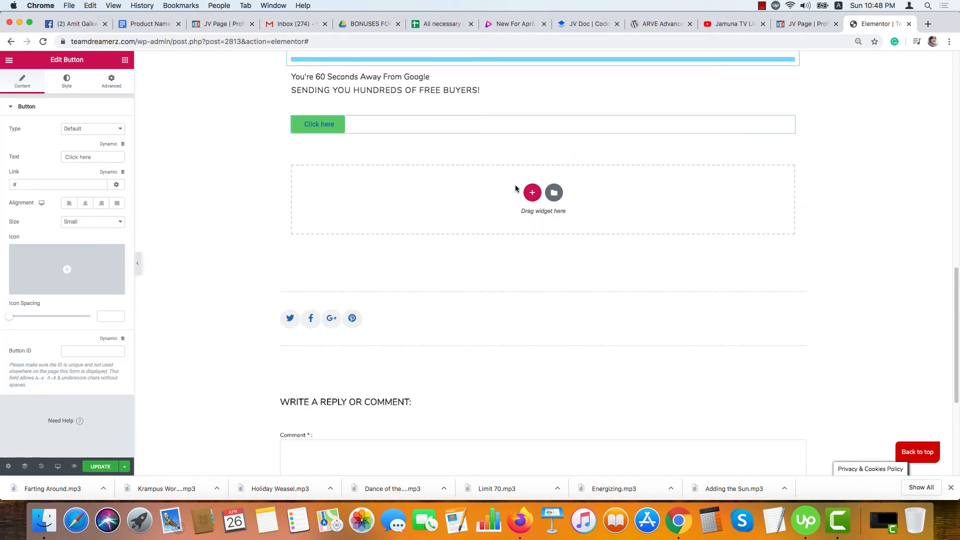
left_click(531, 192)
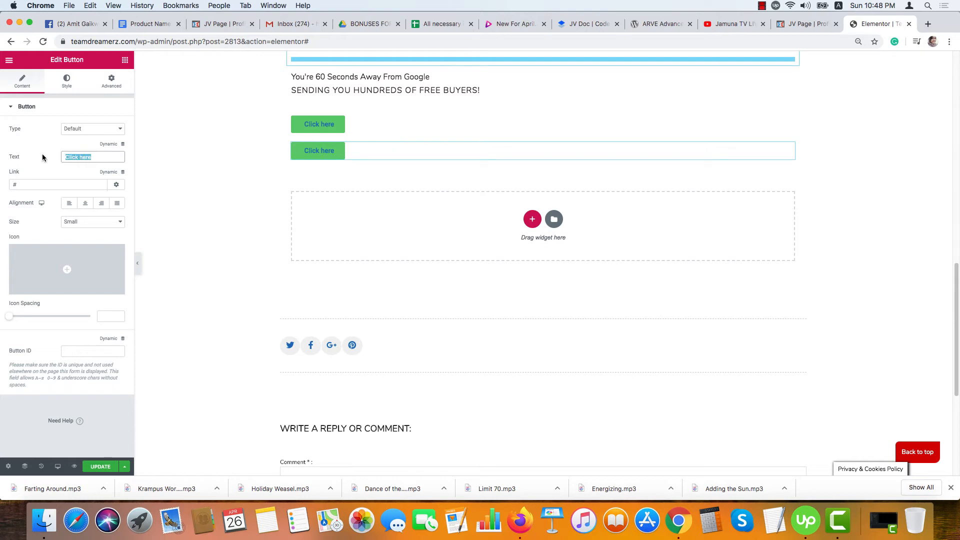
type("Get access now")
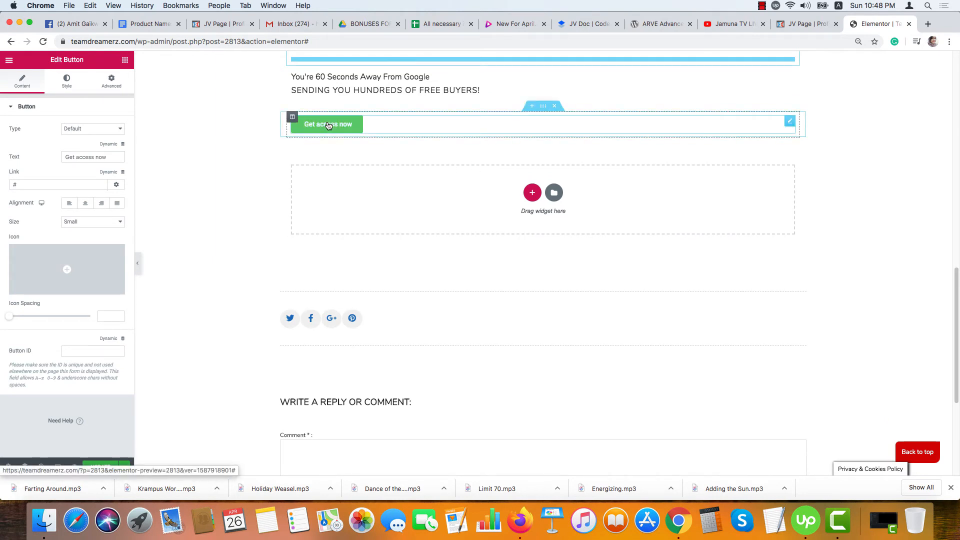
mouse_move(323, 127)
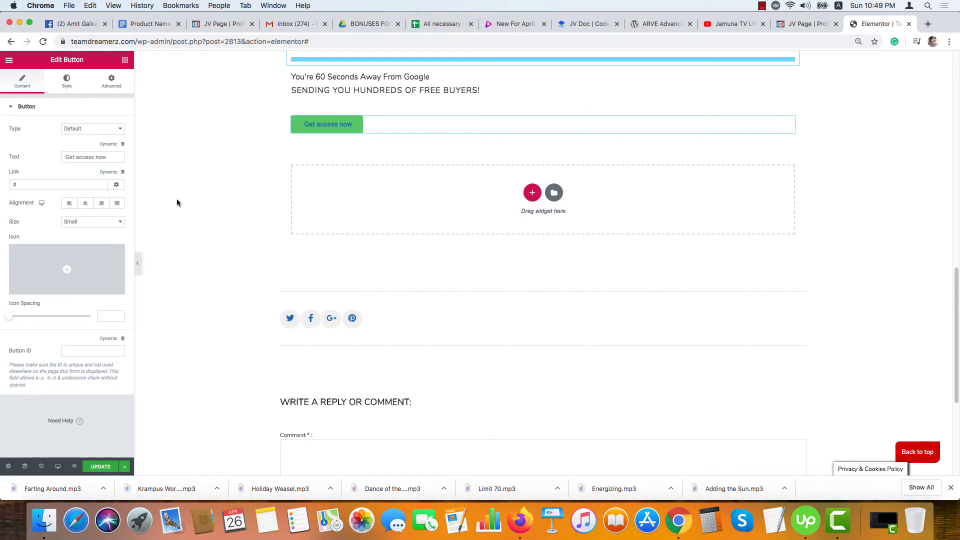
Step: Center the button and style it with a yellow background and blue text
left_click(85, 203)
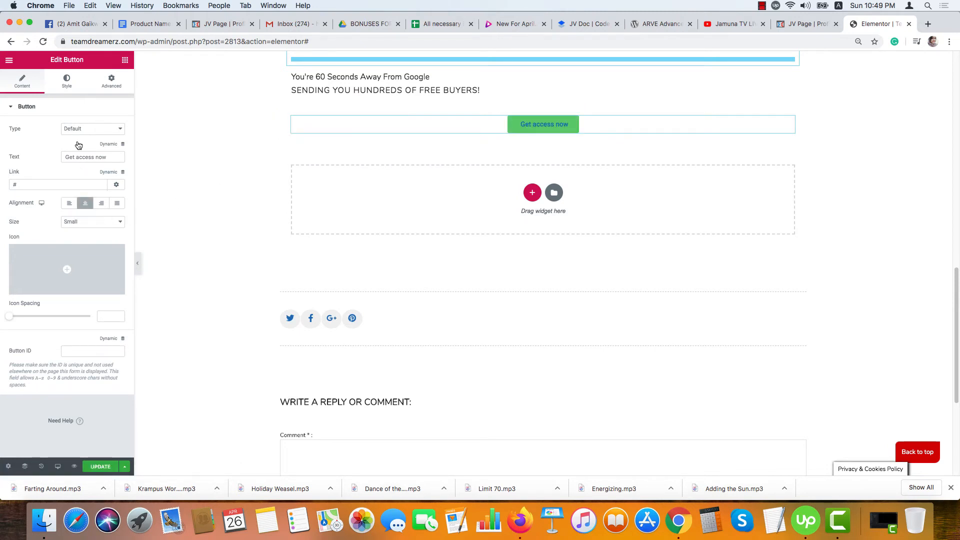
left_click(66, 80)
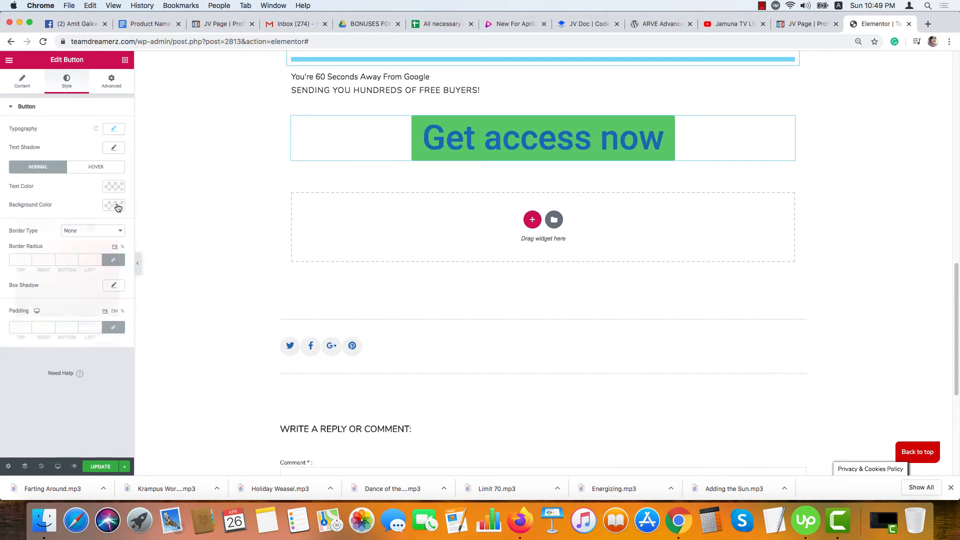
left_click(113, 205)
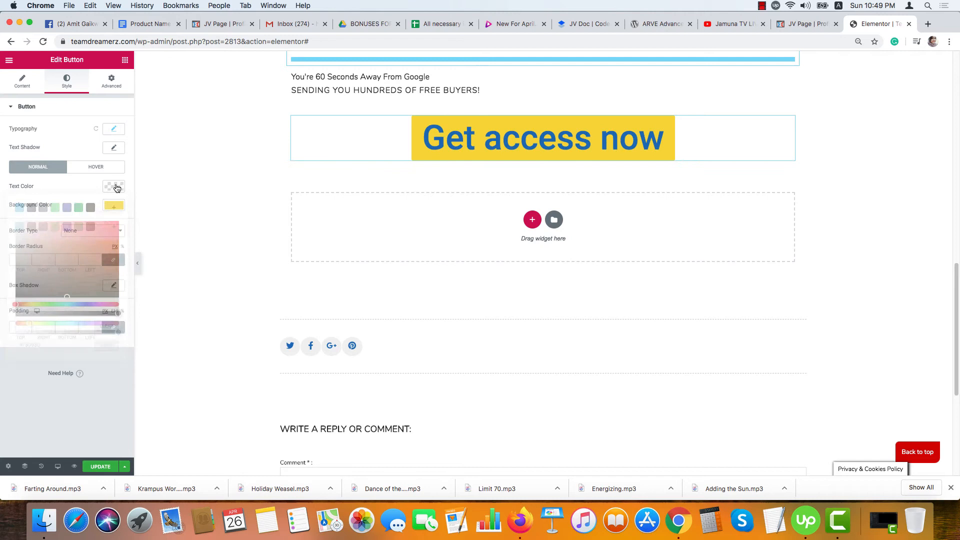
left_click(113, 186)
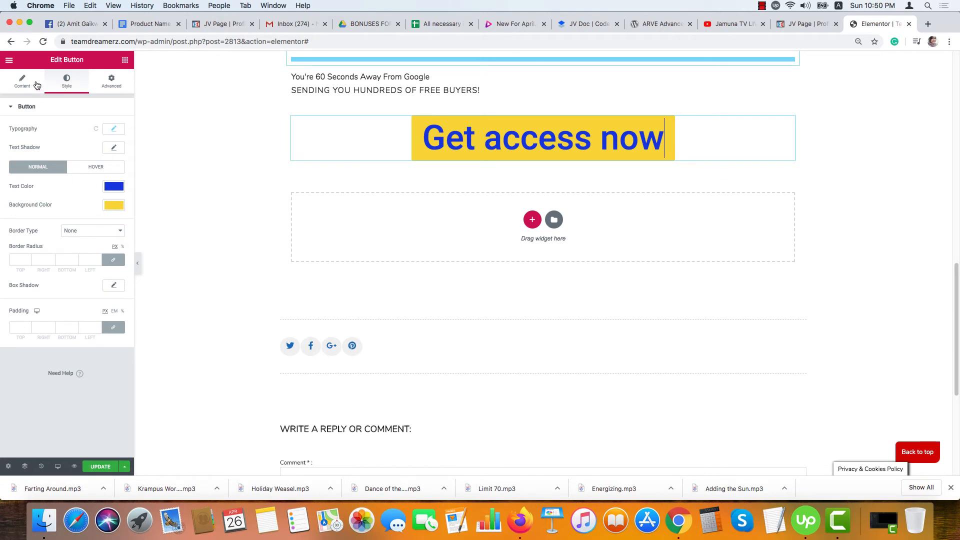
Step: Make the button link open in a new window and update the post
left_click(22, 81)
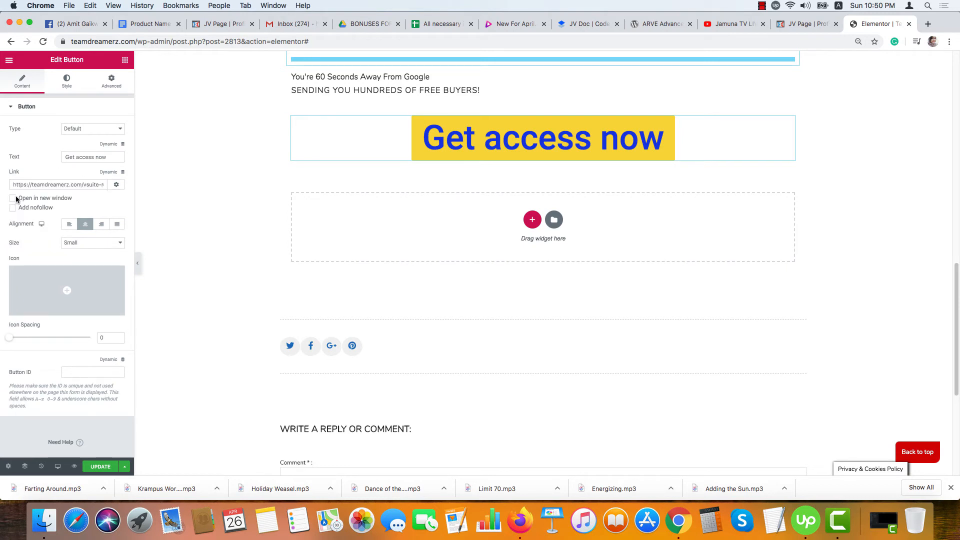
left_click(12, 198)
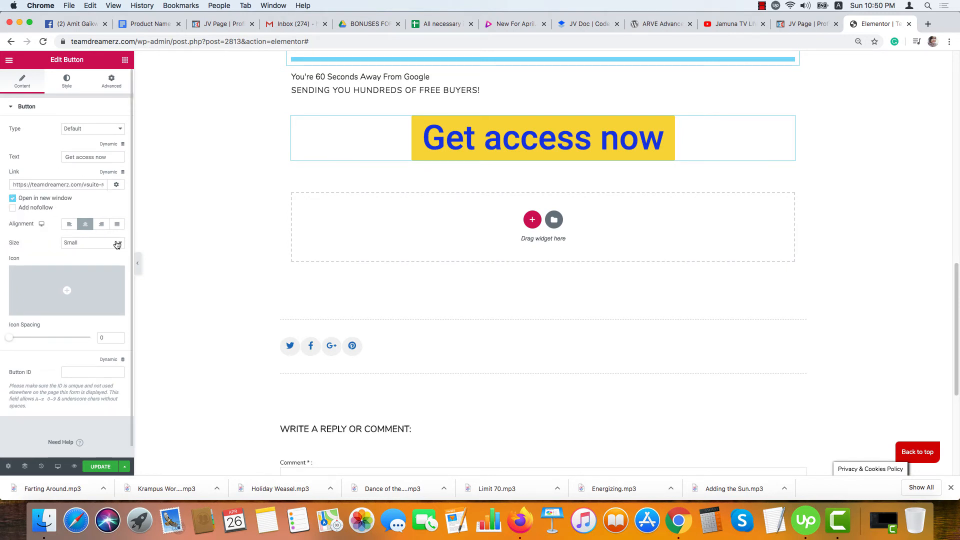
left_click(100, 466)
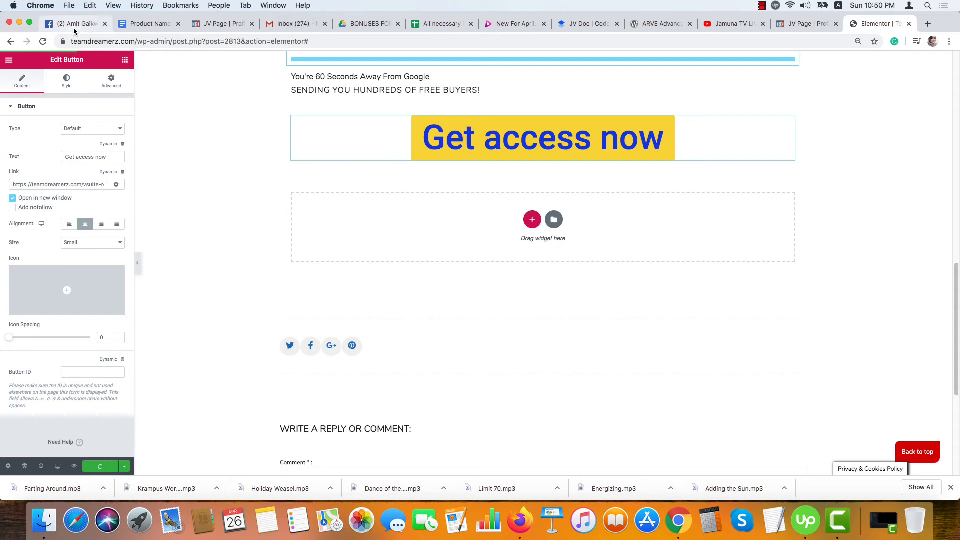
Step: Round the button's corners with border radius values 6 and 60
left_click(66, 80)
type("25")
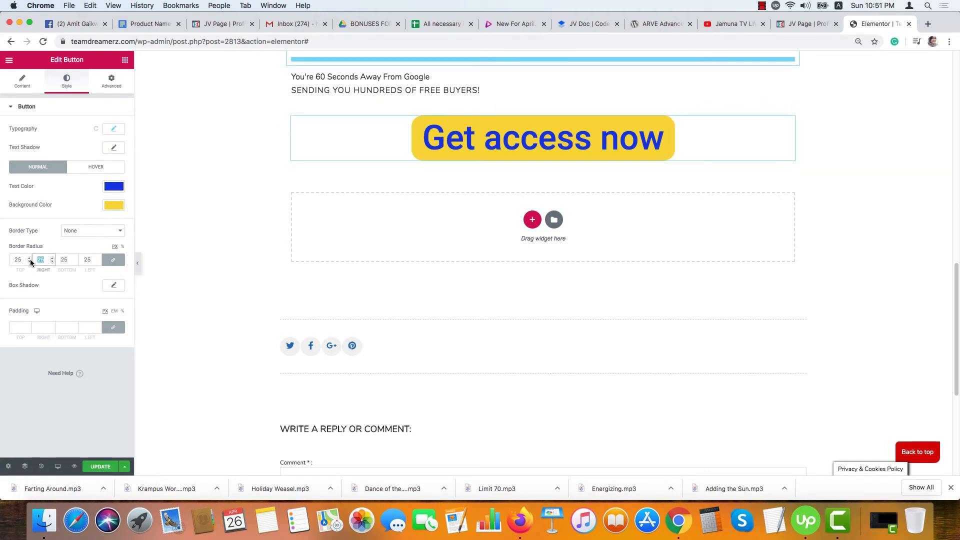
type("6")
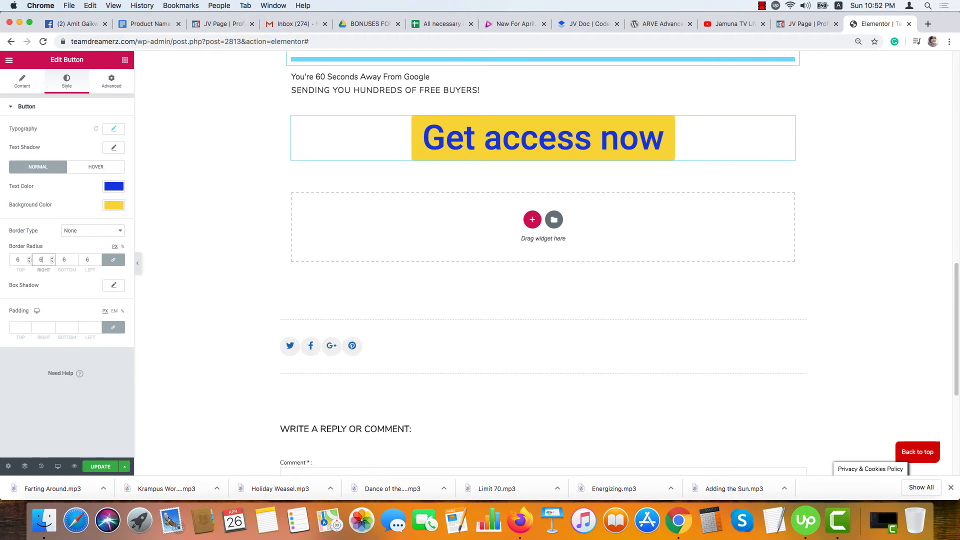
type("60")
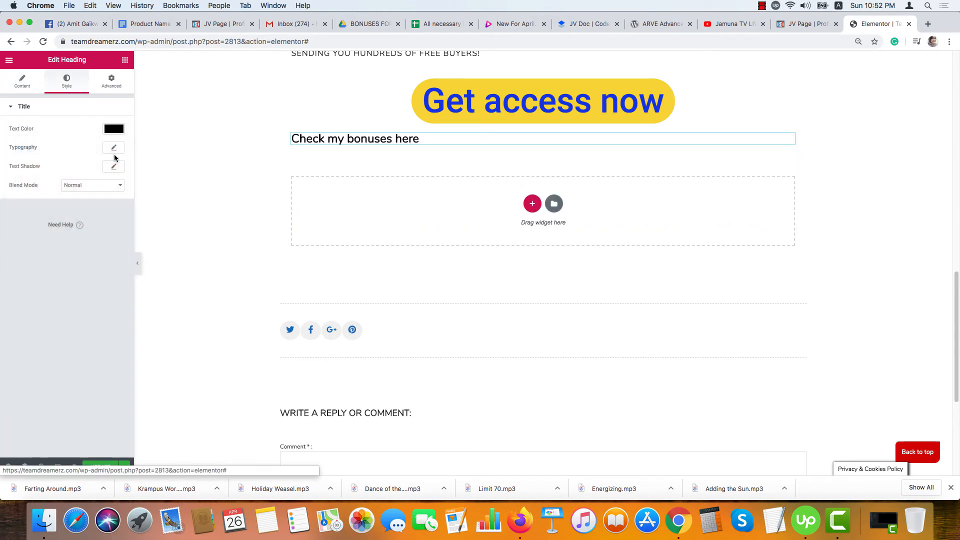
Step: Enlarge and center the 'Check my bonuses here' heading on an orange background band
left_click(21, 80)
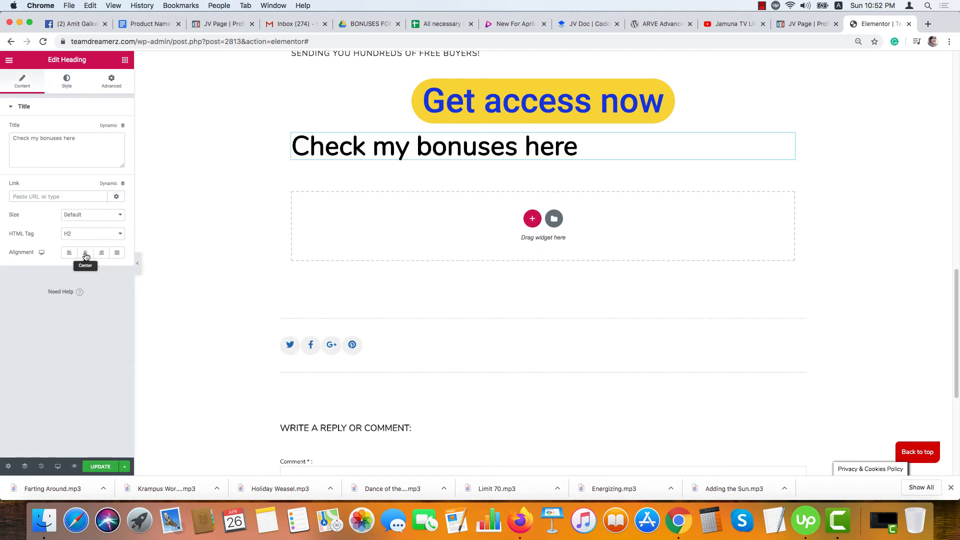
left_click(85, 252)
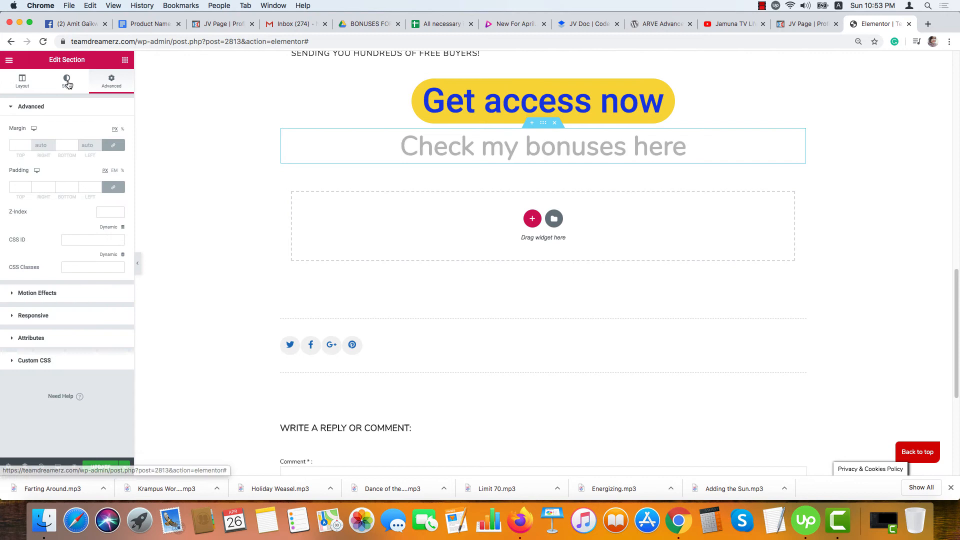
left_click(66, 81)
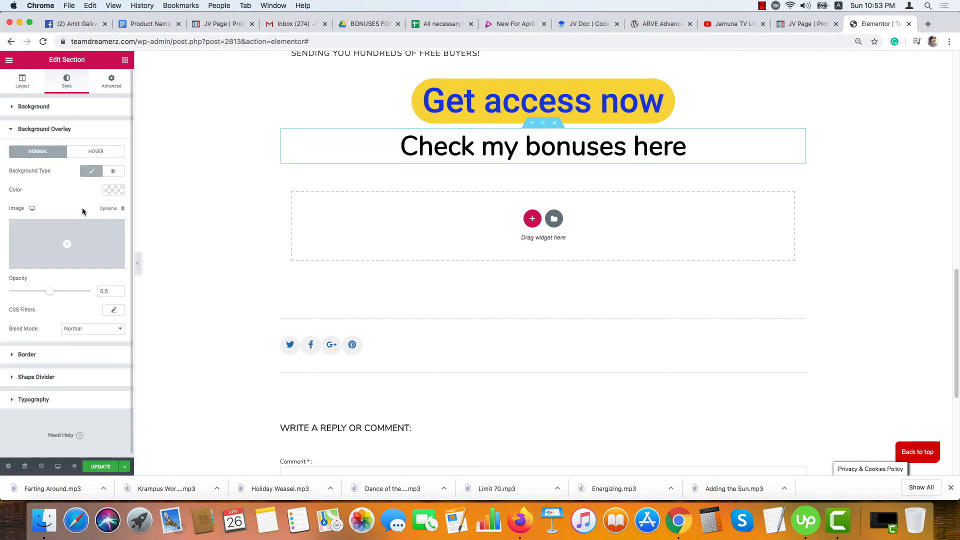
left_click(114, 190)
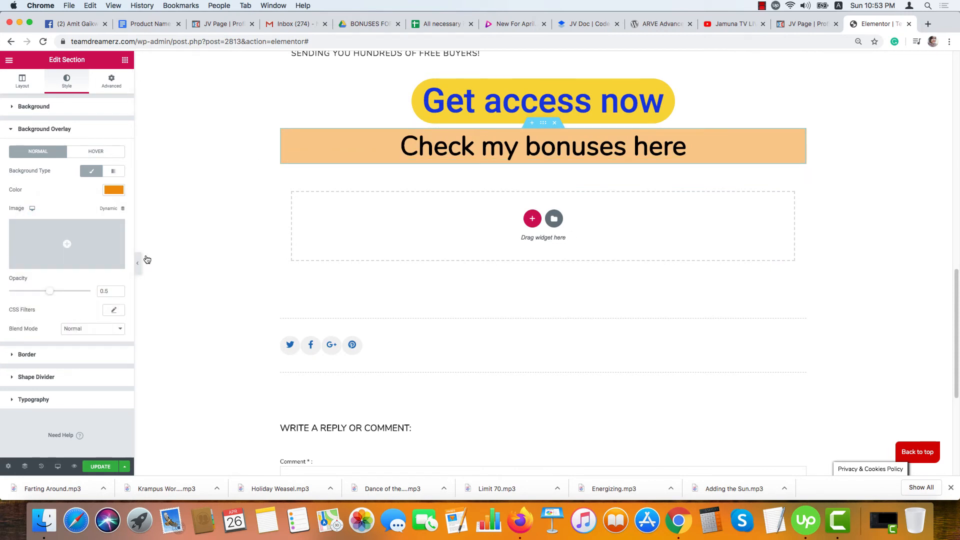
left_click(22, 80)
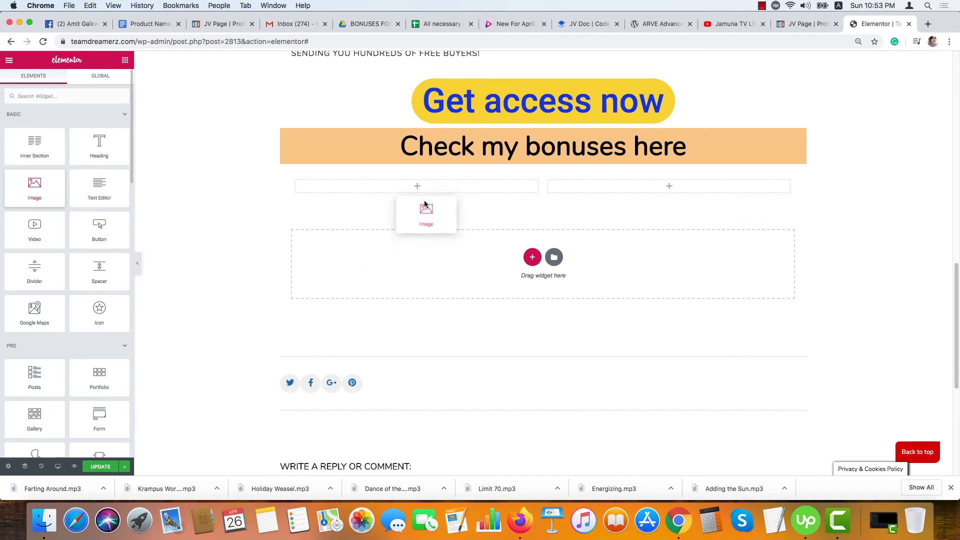
Step: Place an image in the left column and a 'Soci Quick' text block in the right
left_click_drag(34, 188, 416, 261)
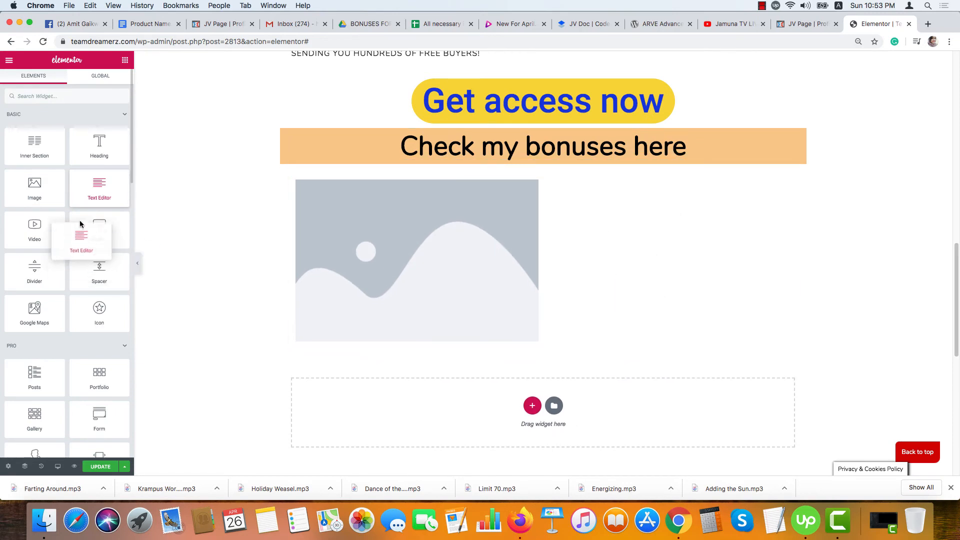
left_click_drag(99, 147, 578, 236)
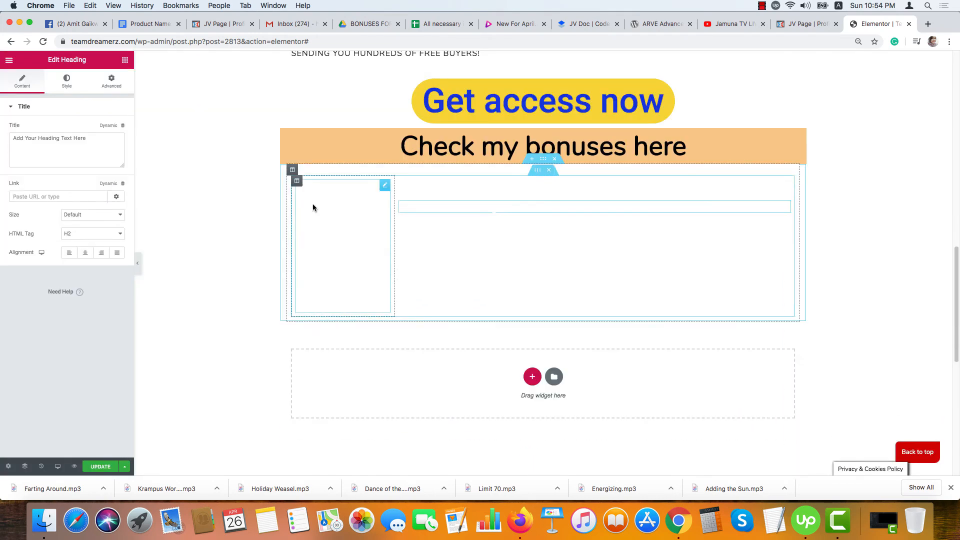
type("Soci Quick")
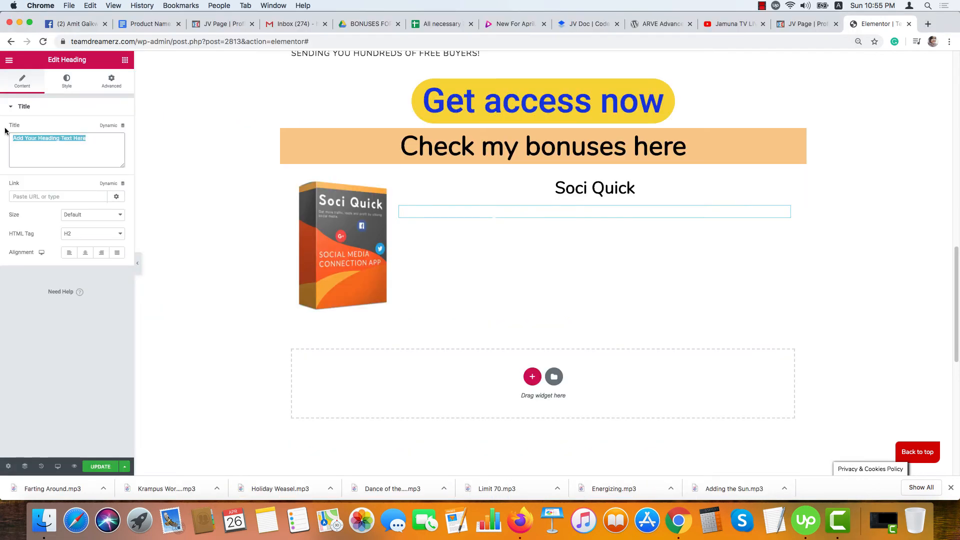
Step: Make the description text black and adjust its font size
left_click(66, 80)
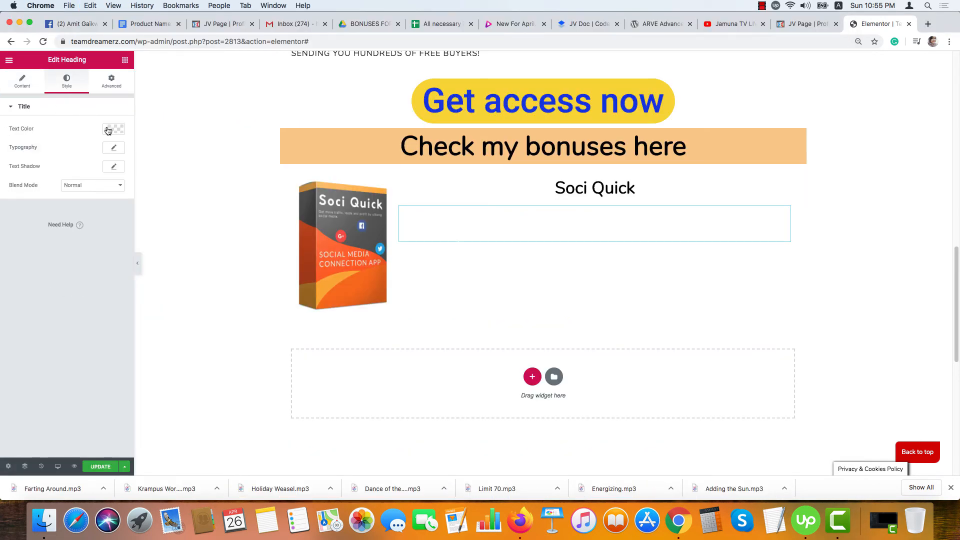
left_click(113, 129)
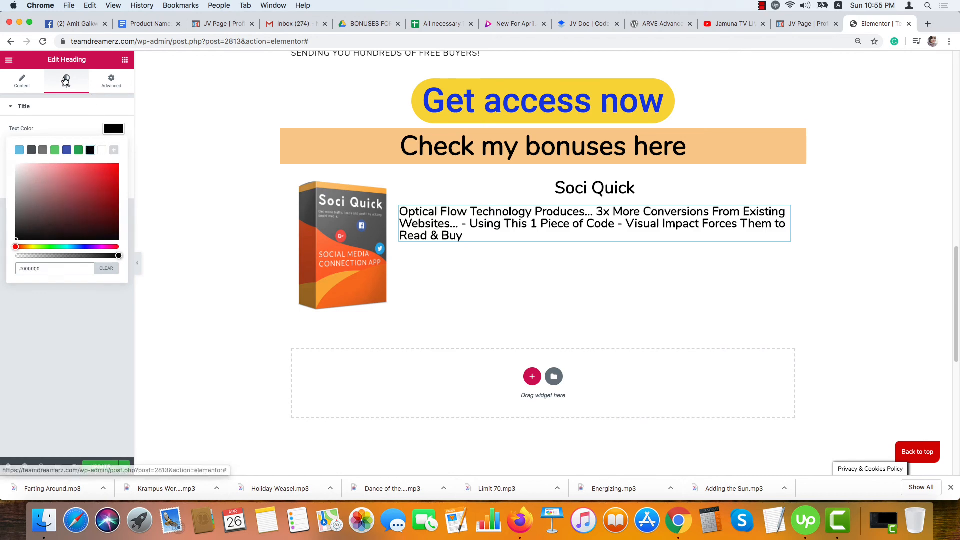
left_click(113, 148)
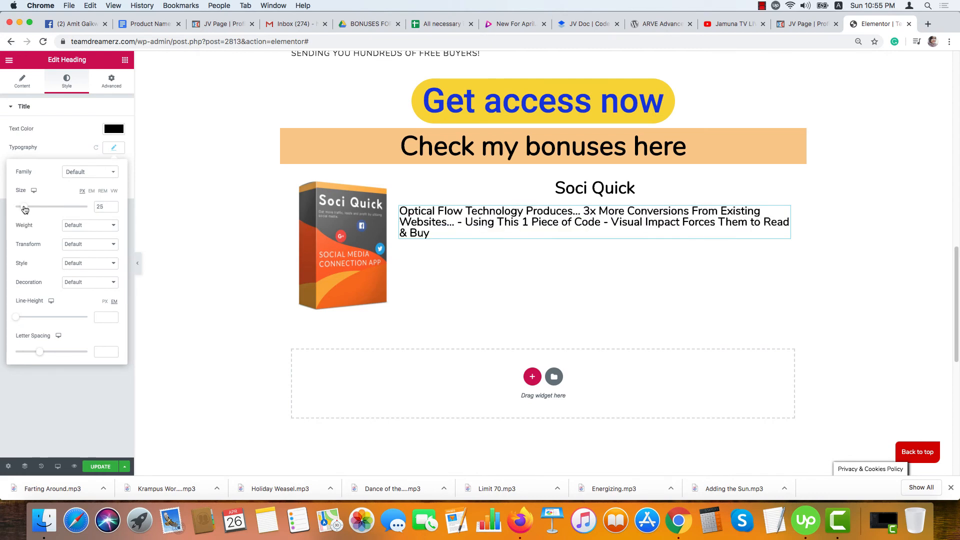
left_click(22, 80)
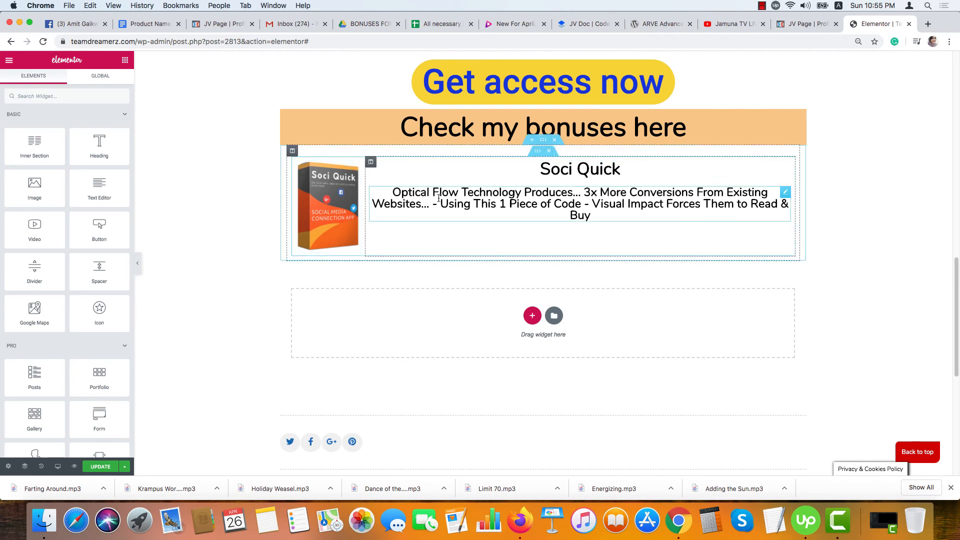
Step: Duplicate the Soci Quick bonus row and select the copy's image to replace it
scroll("down", 3)
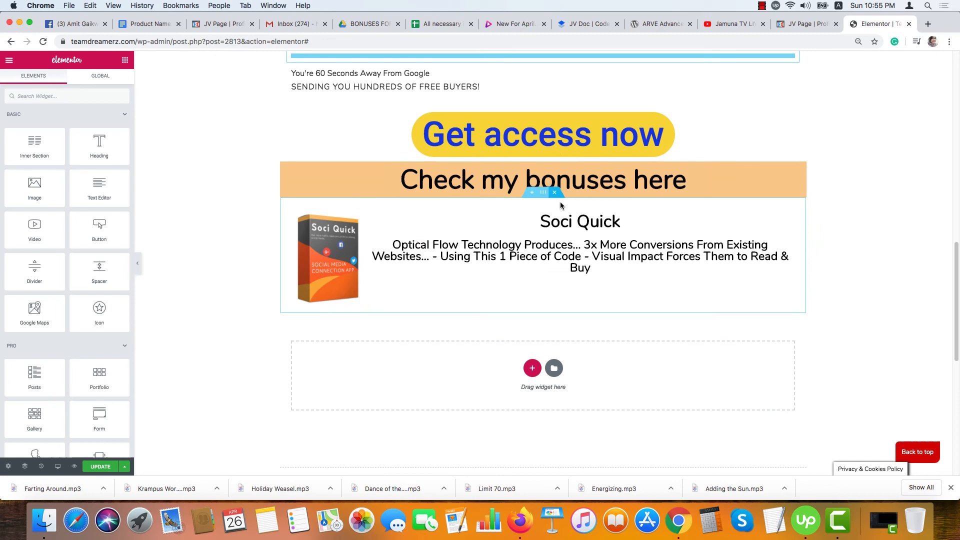
right_click(543, 192)
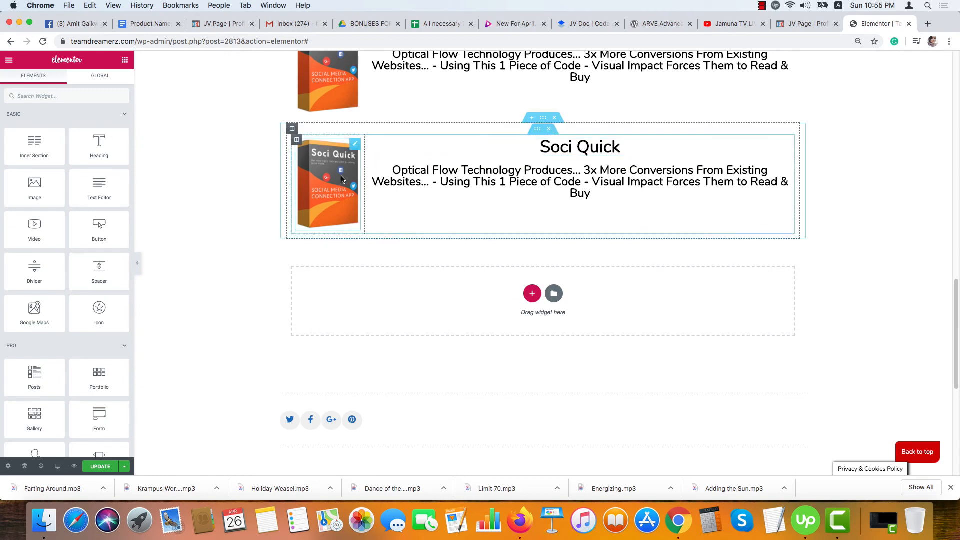
left_click(329, 184)
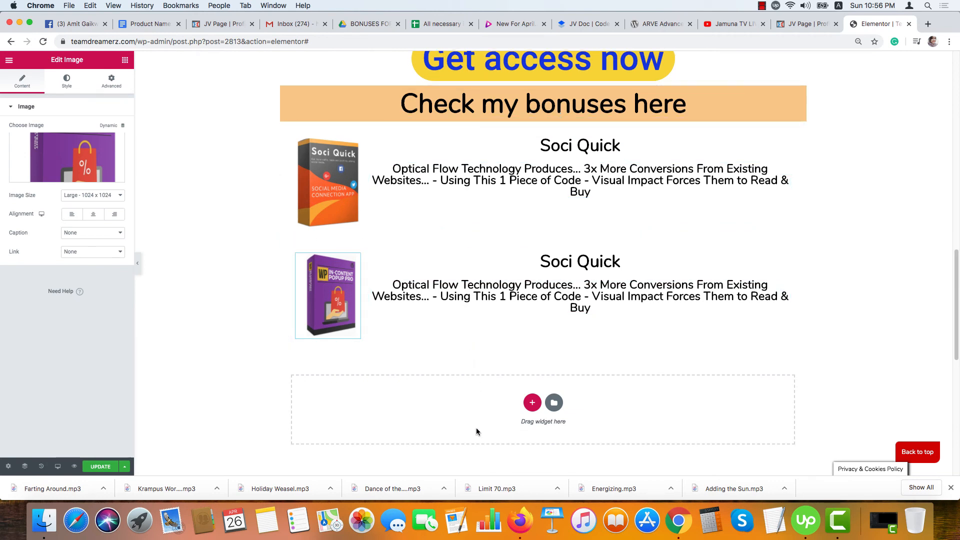
right_click(542, 61)
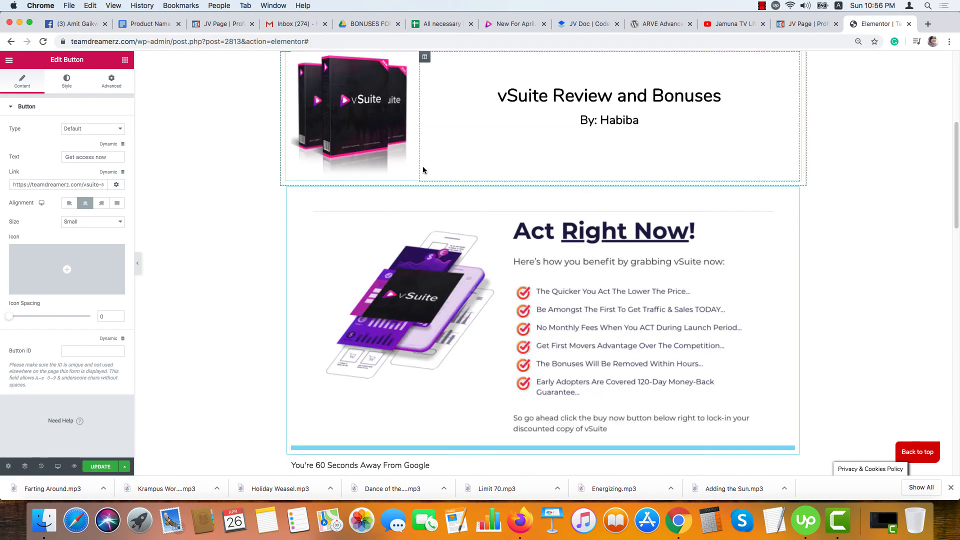
scroll("down", 3)
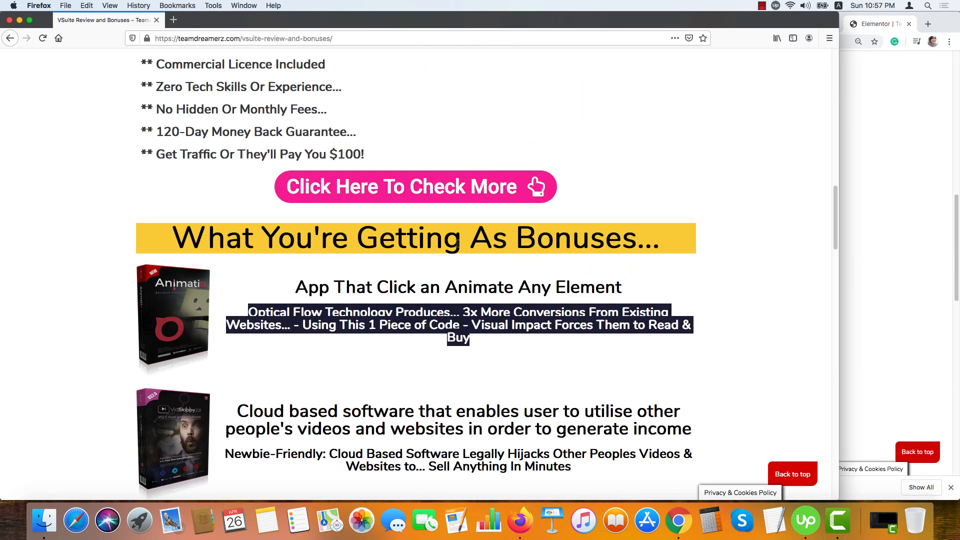
Step: Scroll the Firefox reference page down to its bonuses section
scroll("down", 3)
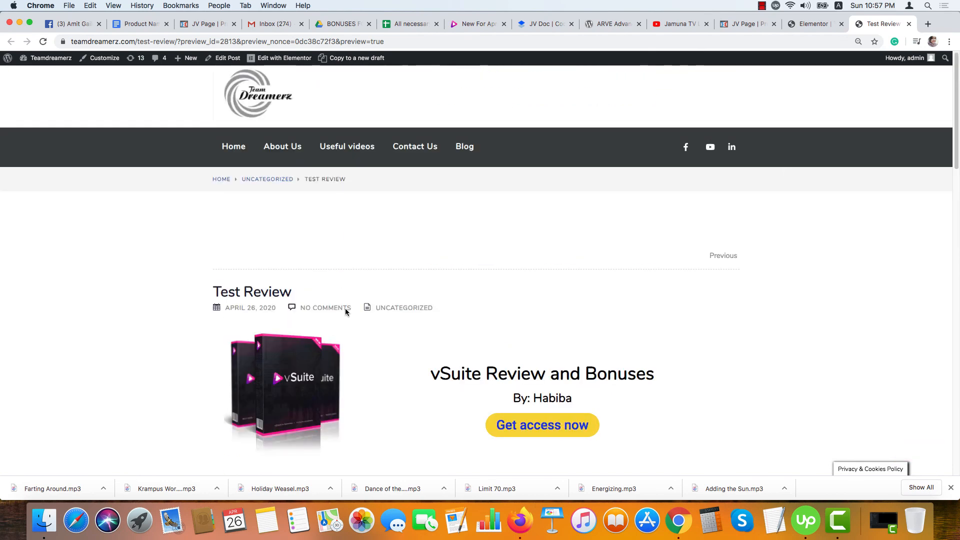
scroll("down", 3)
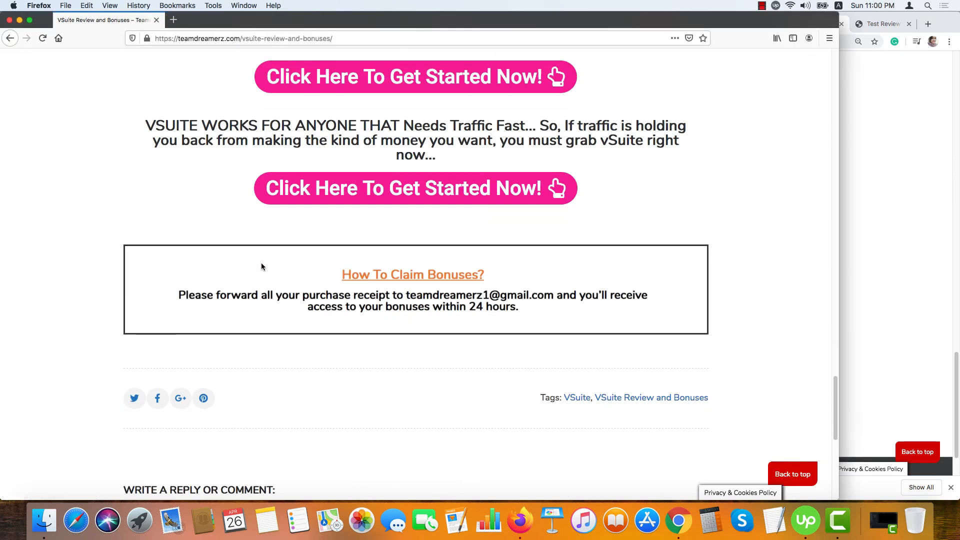
scroll("up", 3)
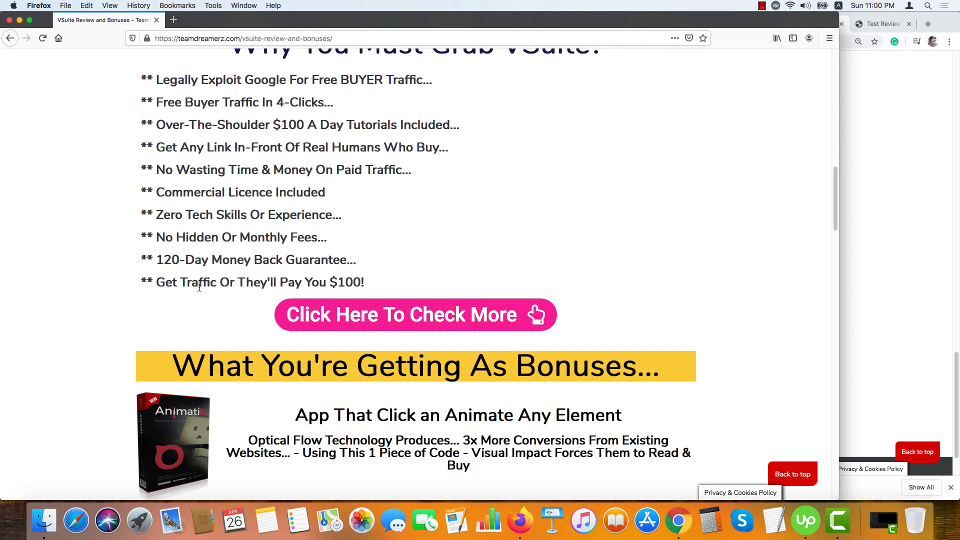
mouse_move(679, 520)
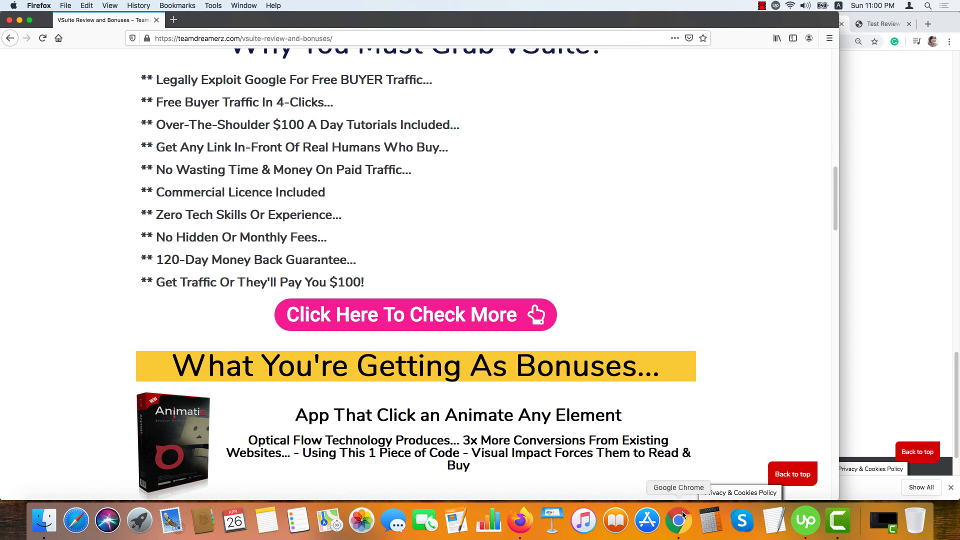